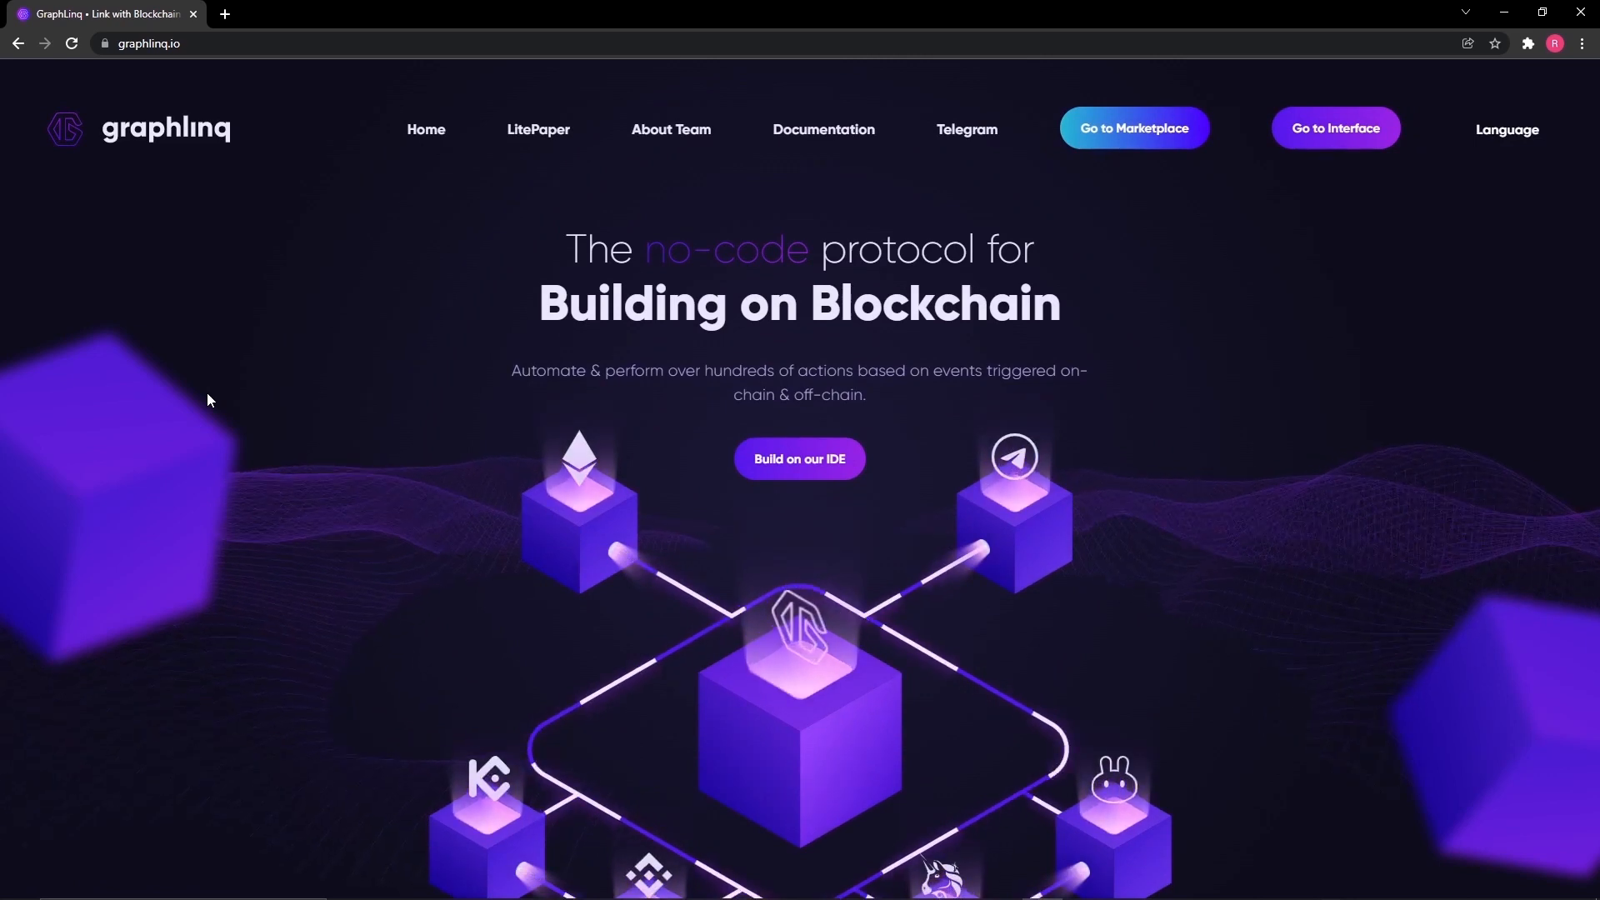
mouse_move(1250, 151)
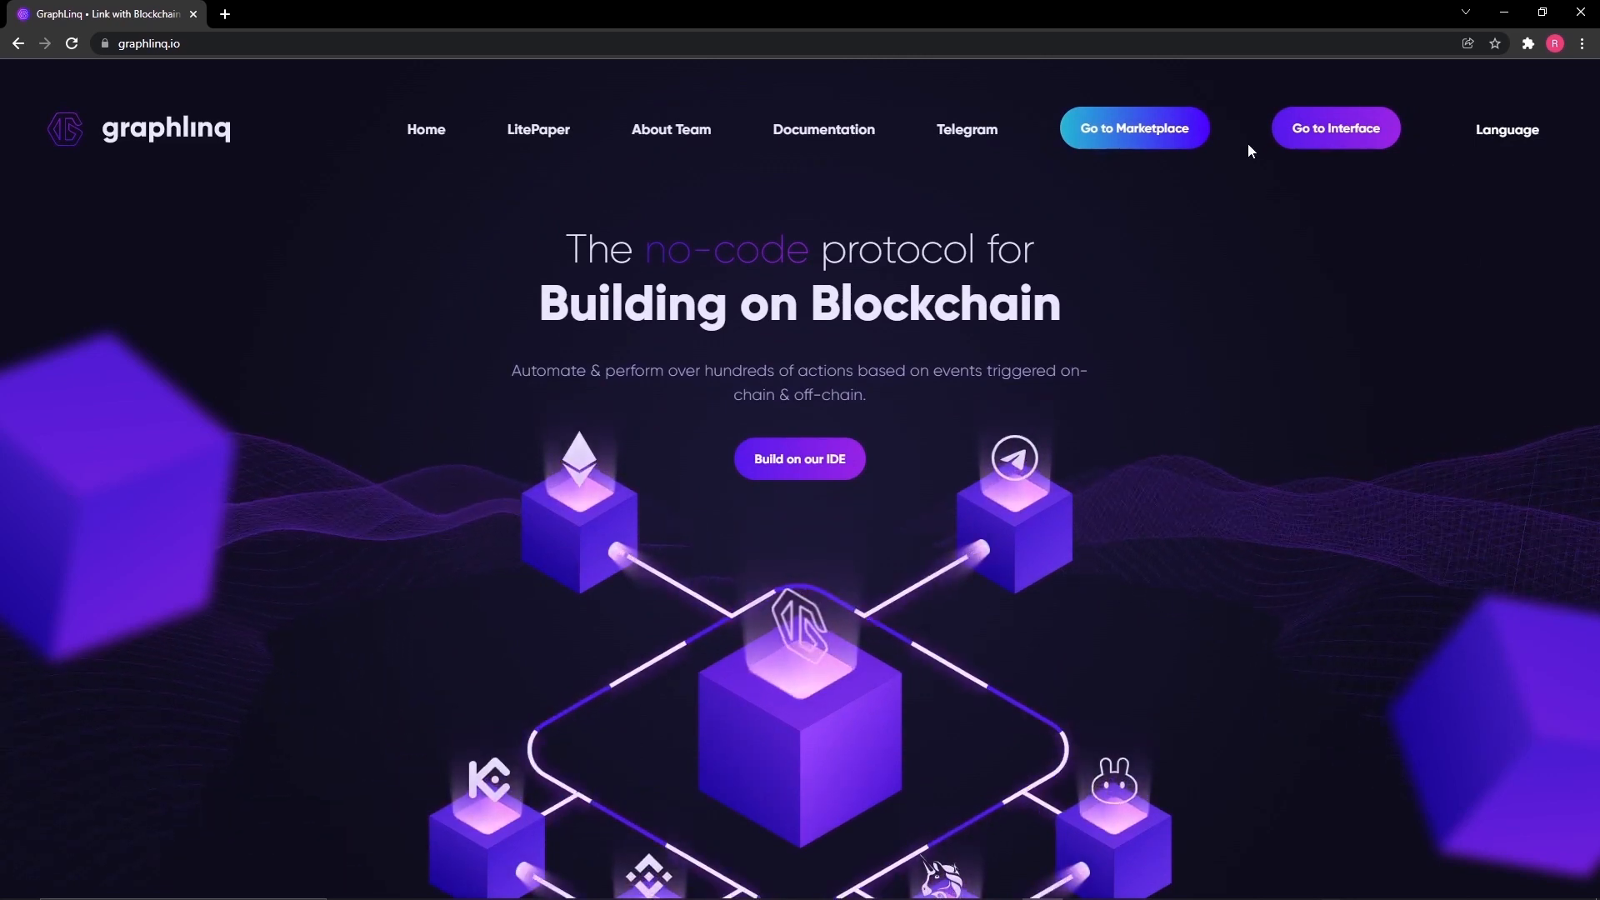
- Open the GraphLinq app interface from the homepage with 'Go to Interface'
click(1333, 127)
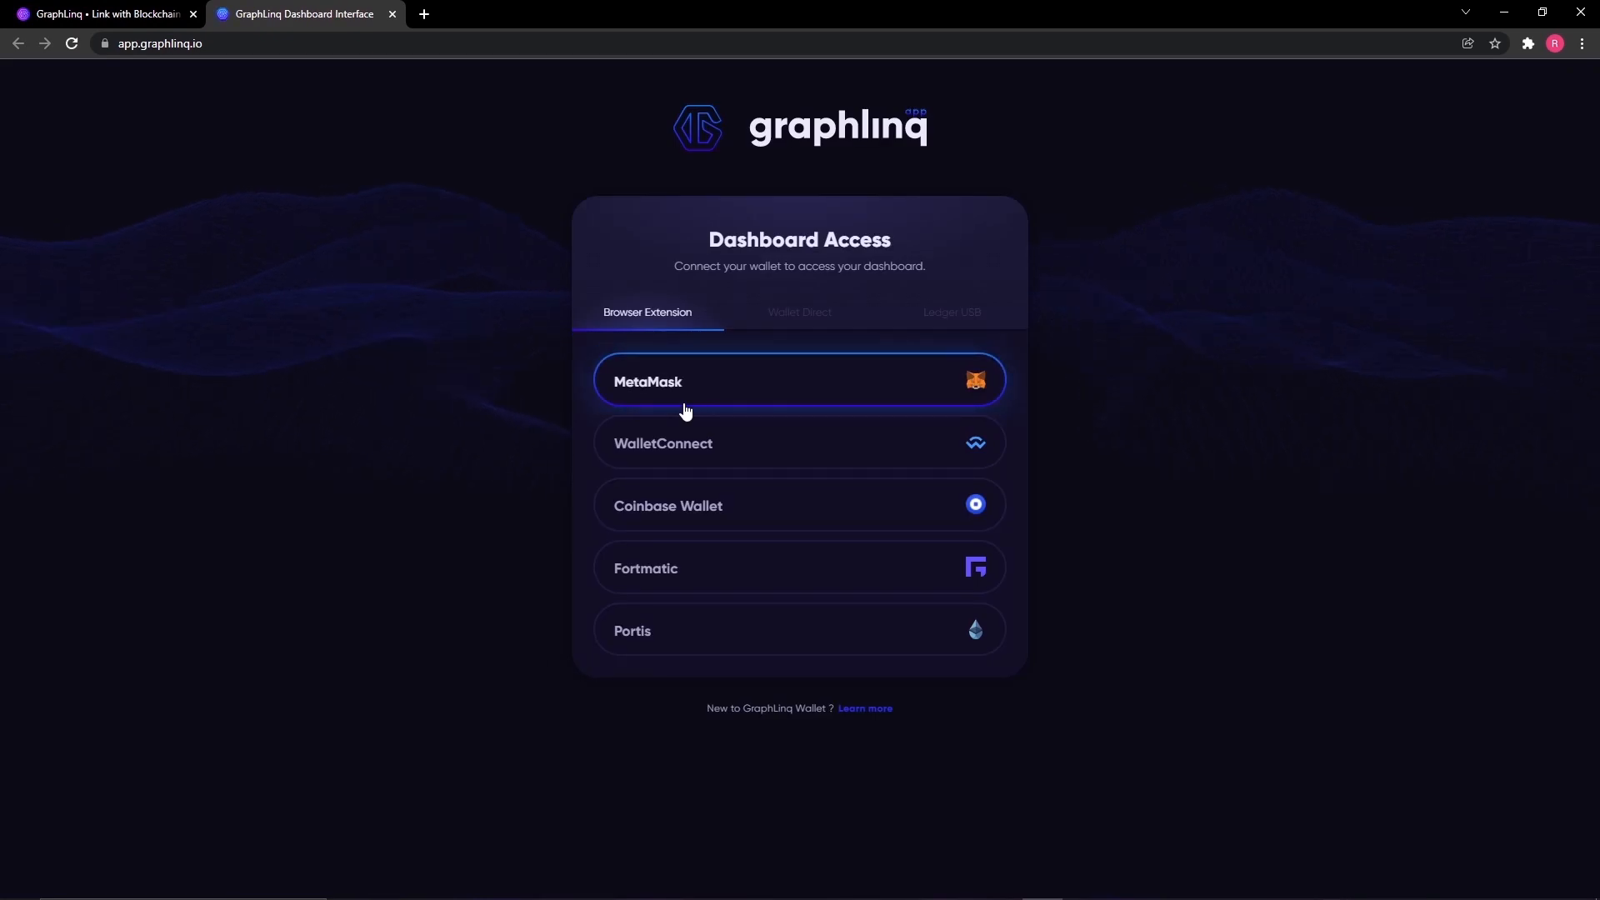
- Connect MetaMask and approve its signature request to sign in
click(799, 380)
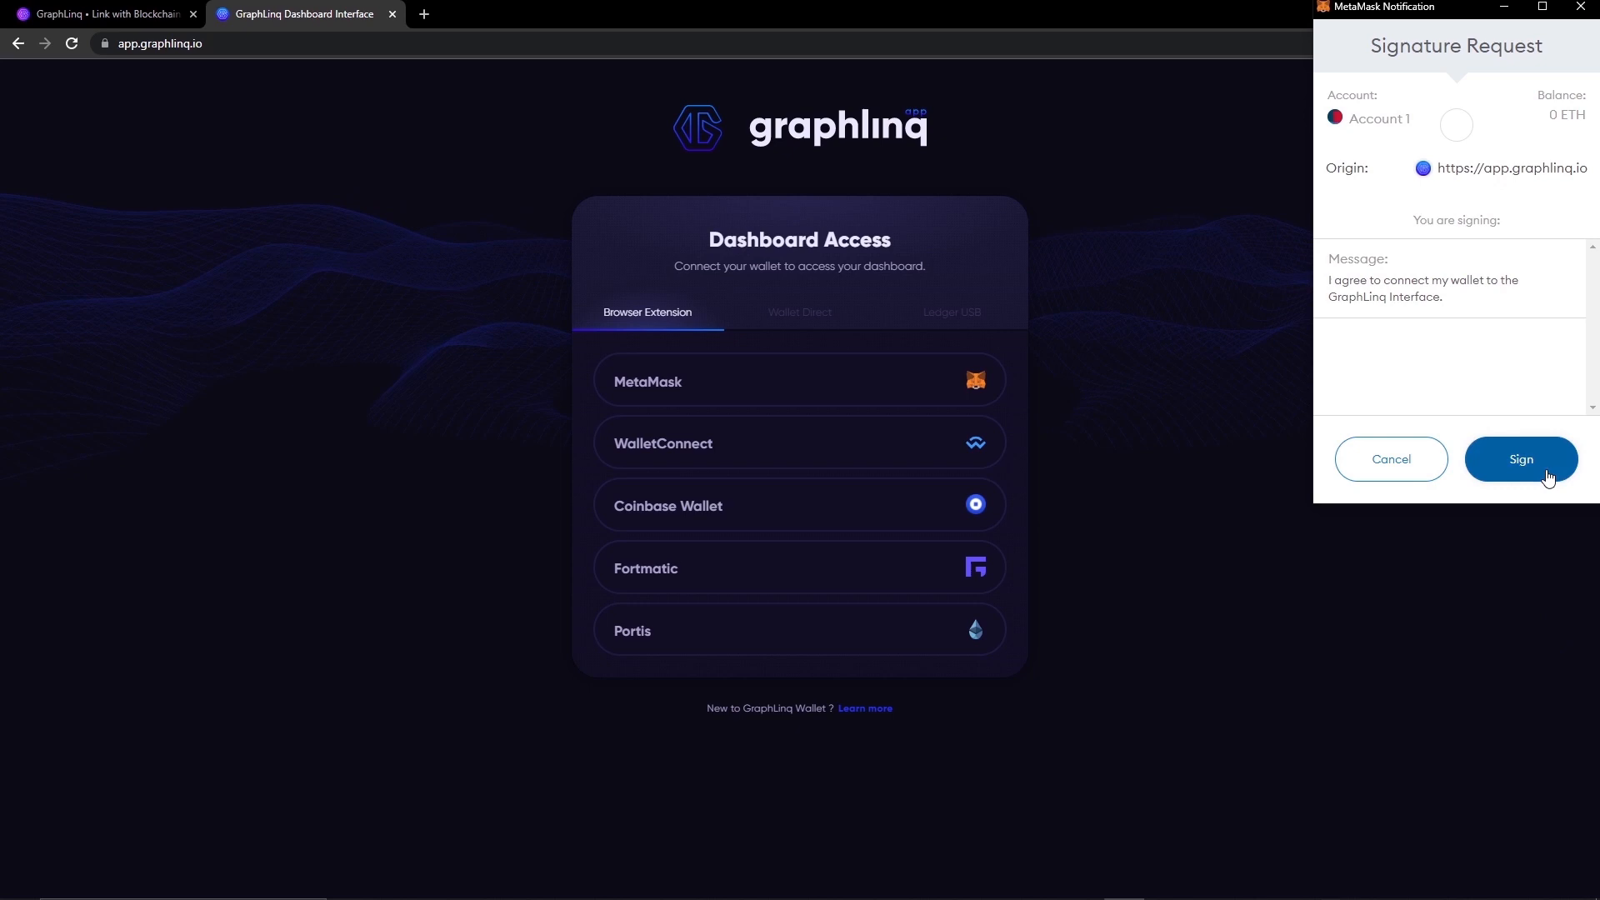
click(1519, 459)
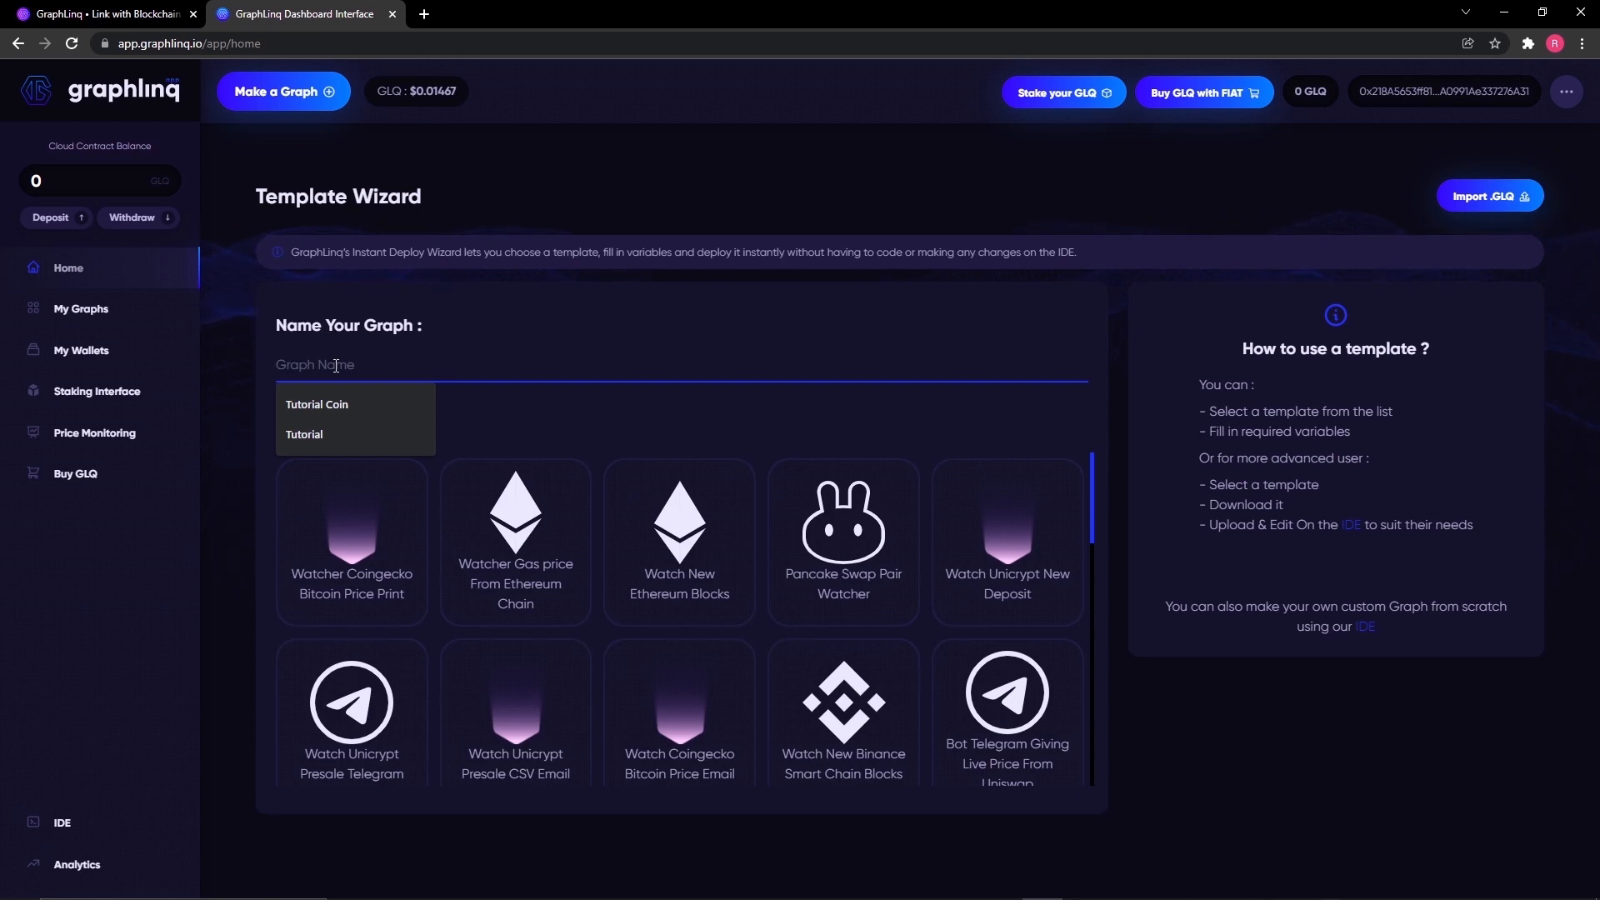
- Enter 'BEP2' as the graph name, then go to My Wallets
text(BEP20)
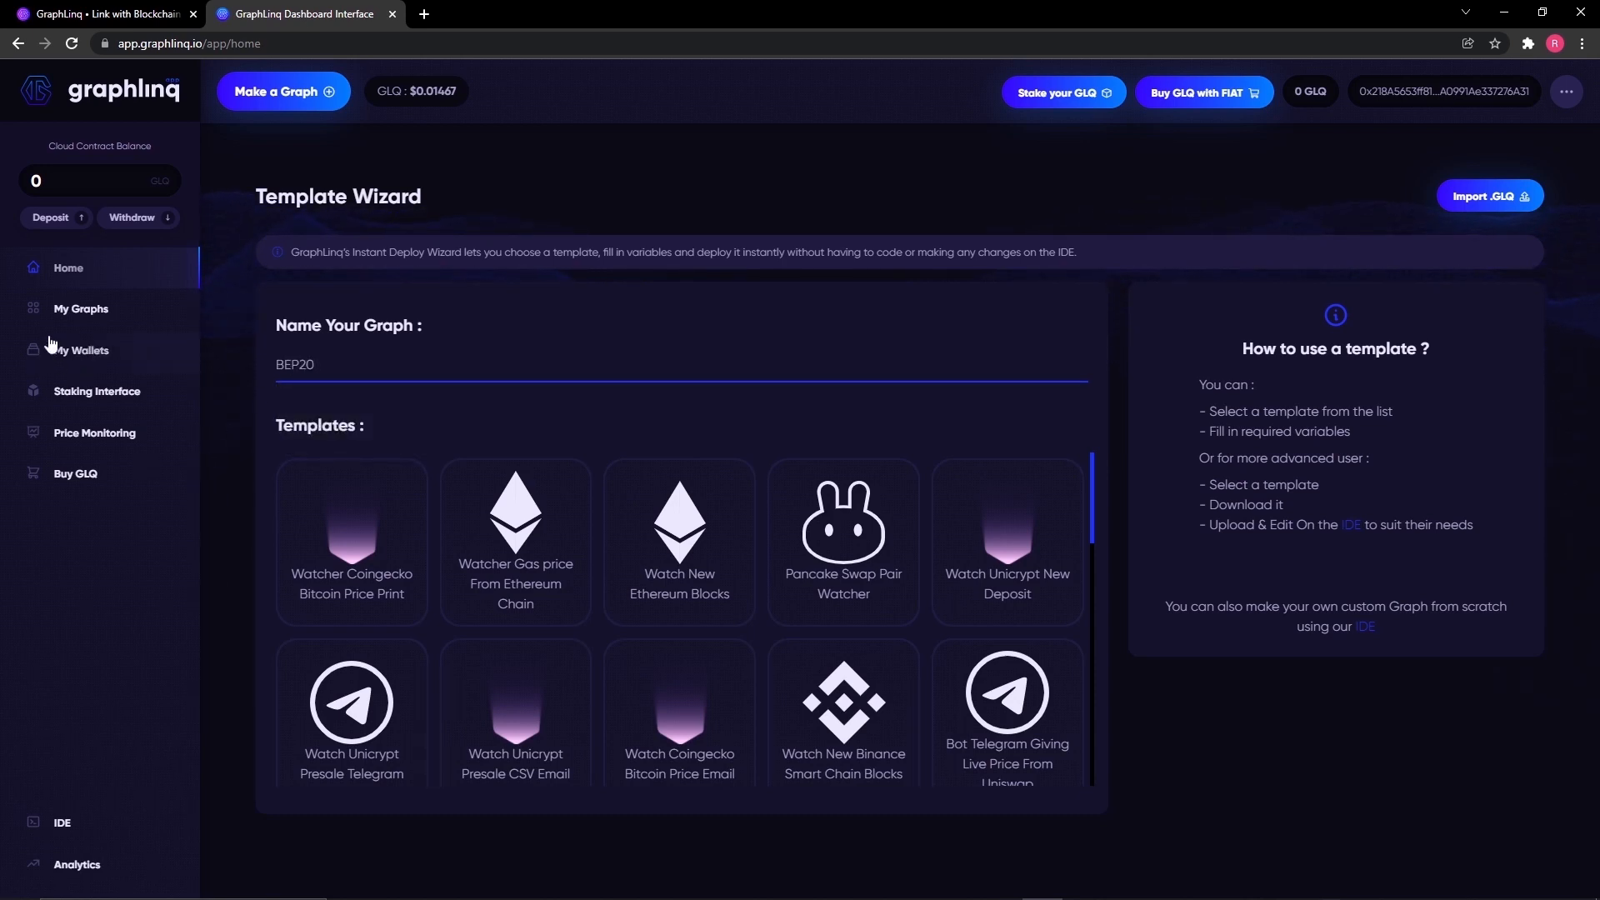
click(80, 350)
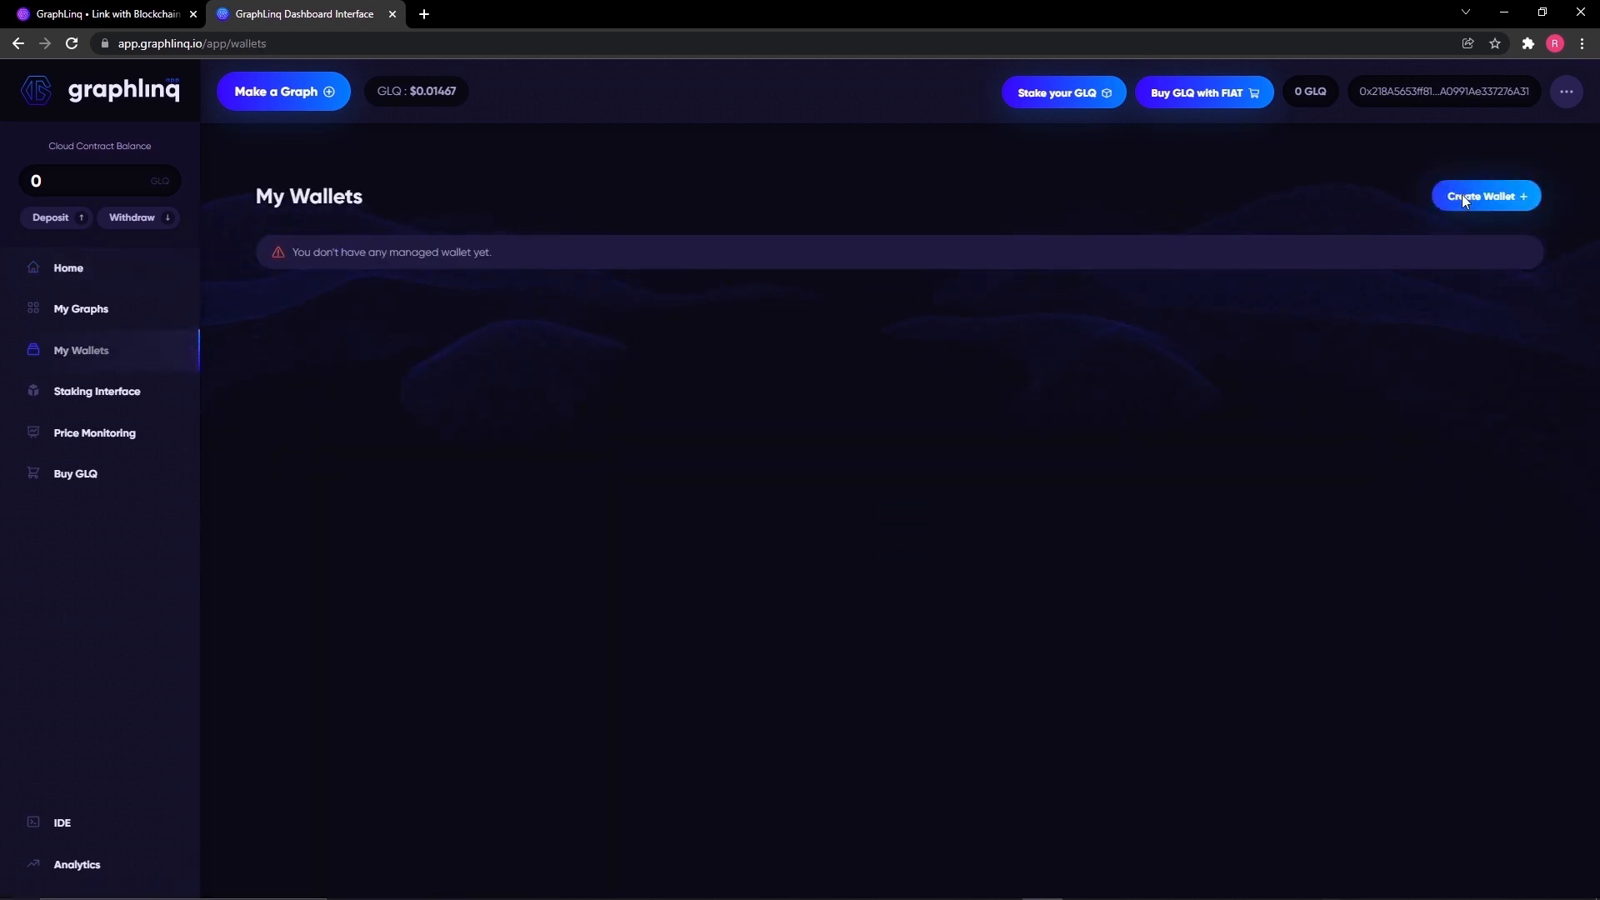
- Create a managed wallet named 'BEP20'
click(1485, 196)
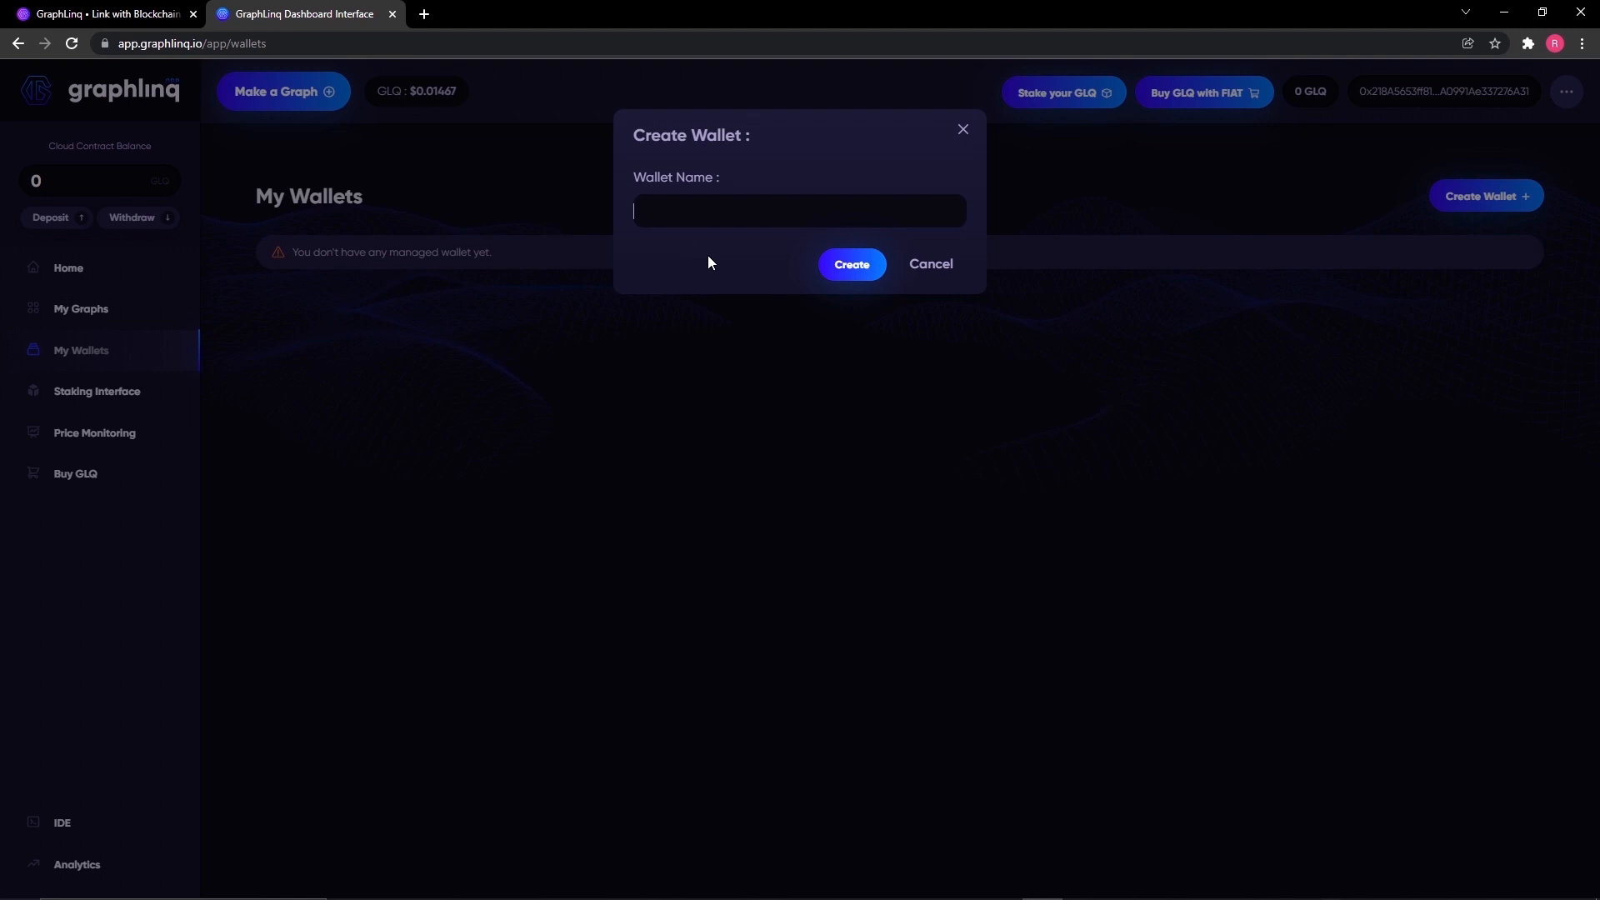
text(BEP)
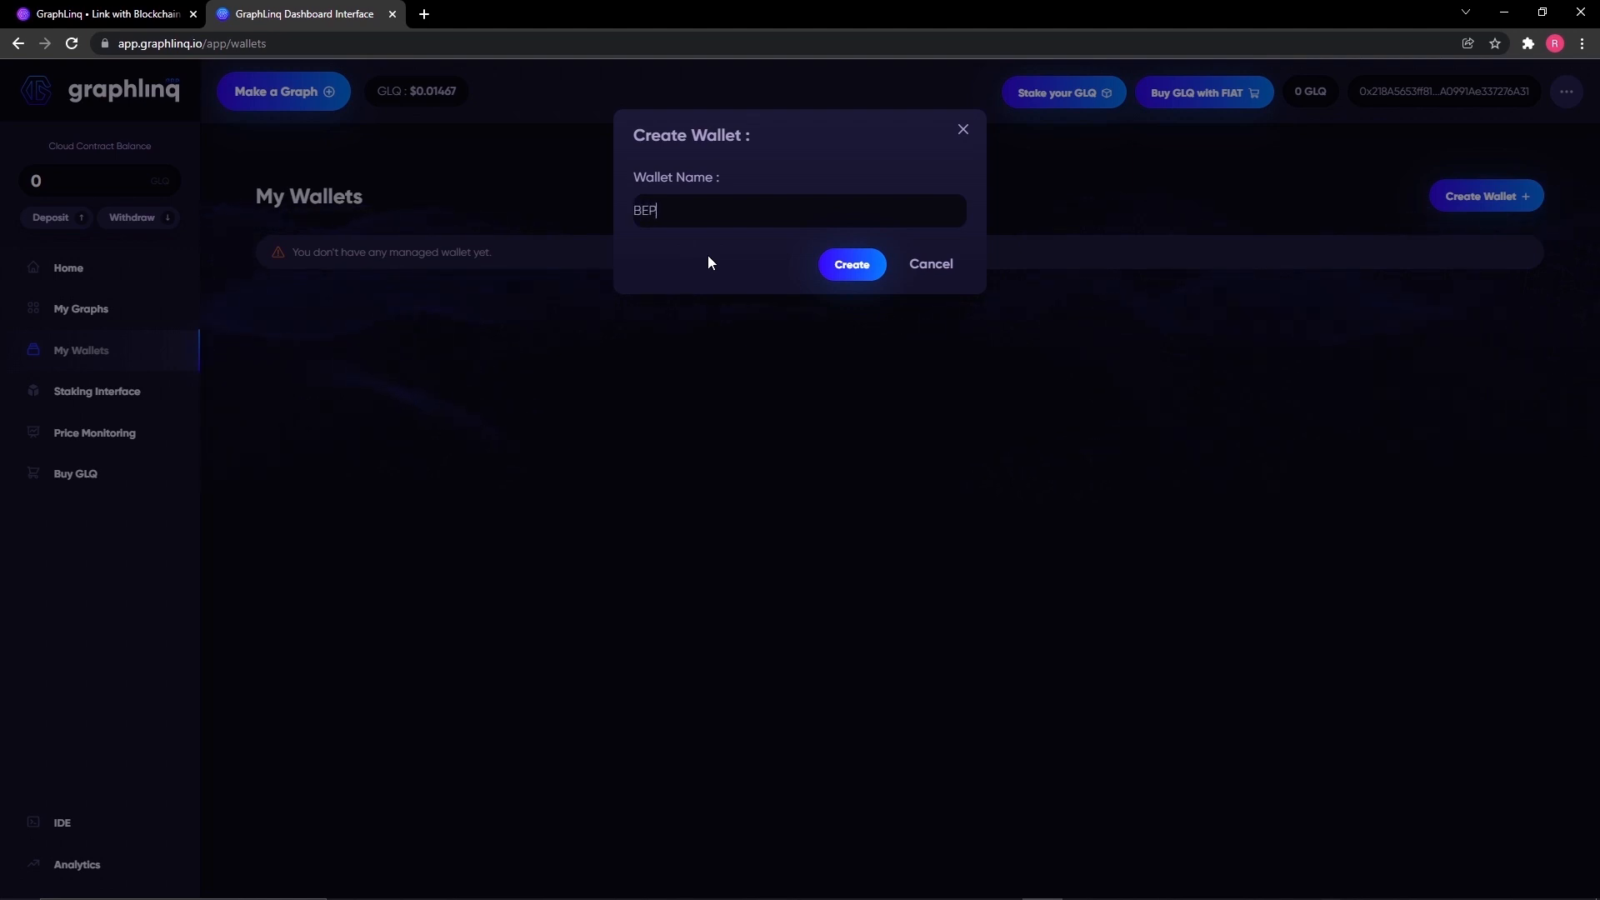
text(20)
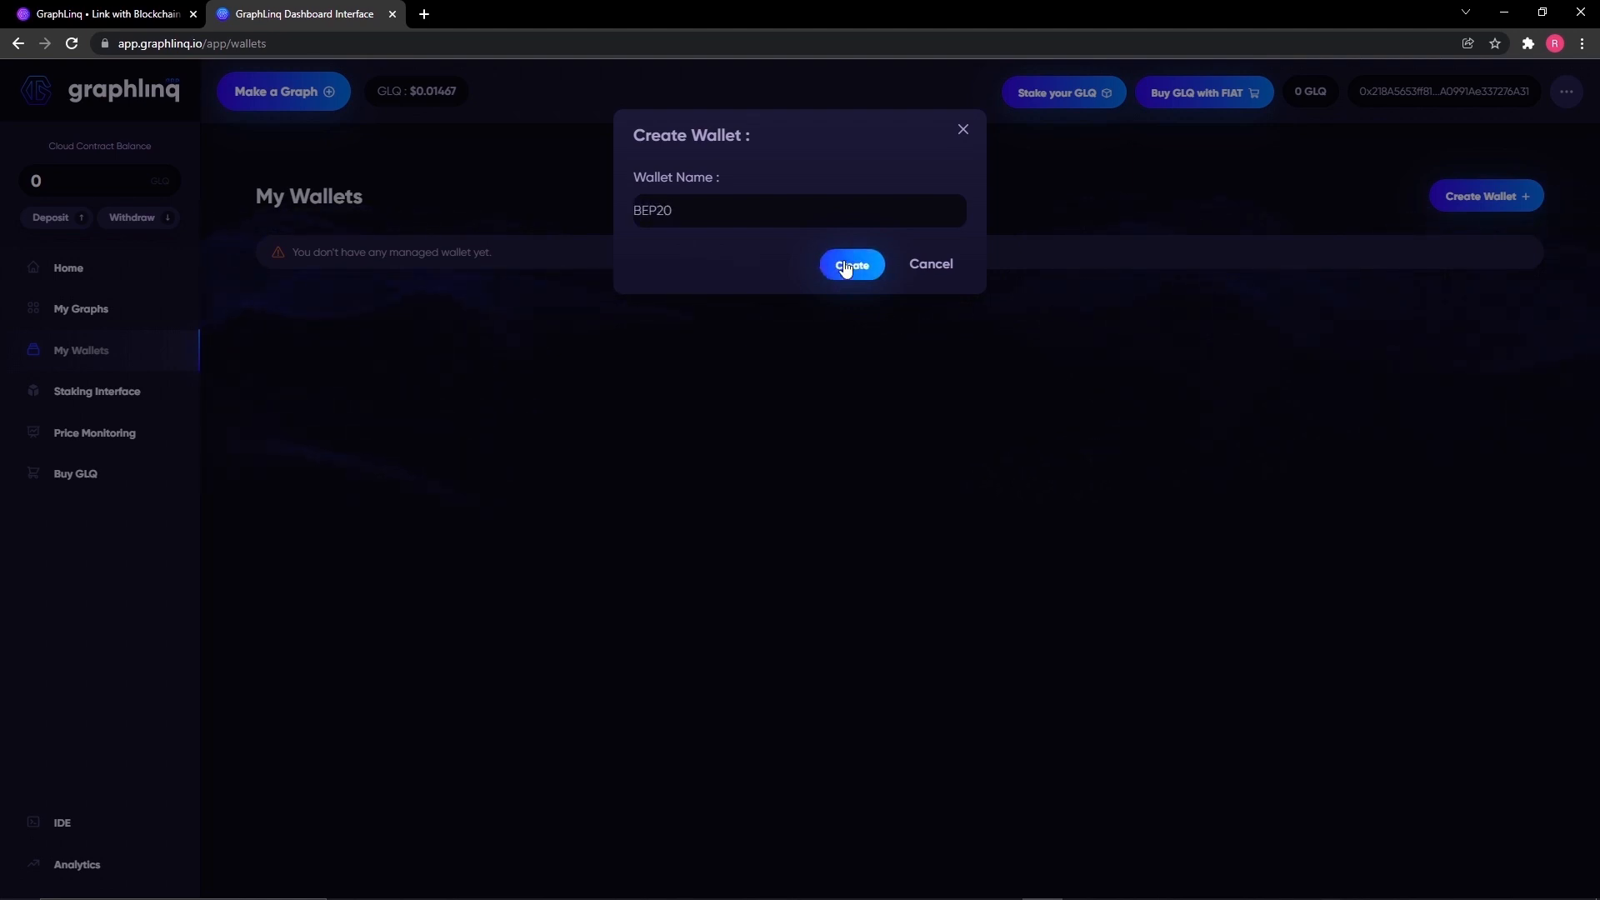
click(851, 263)
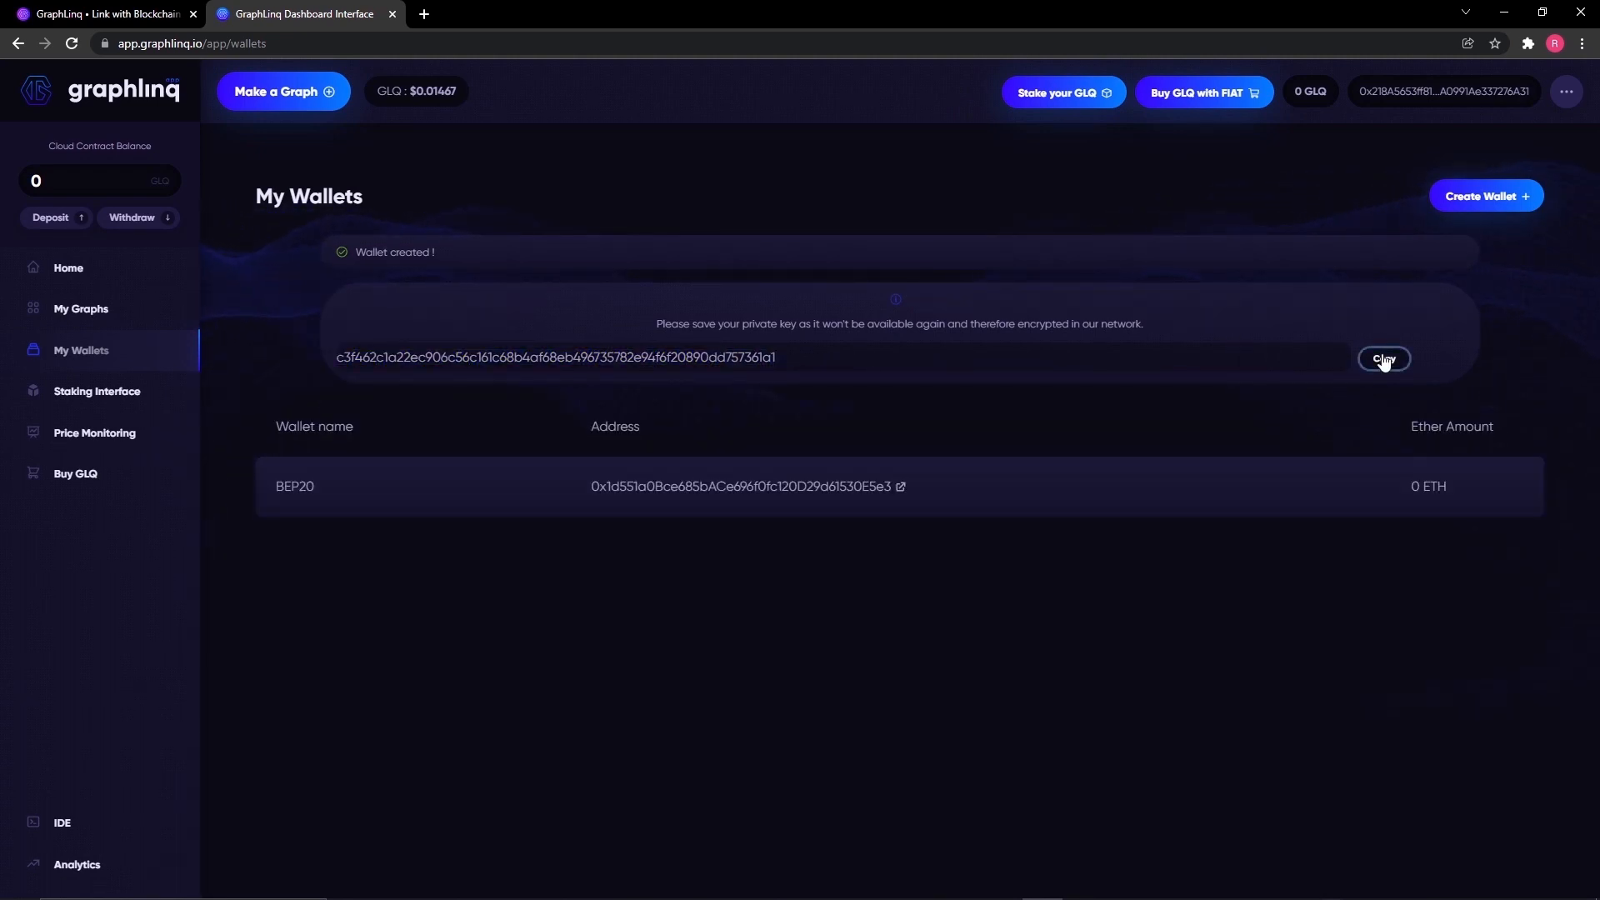
mouse_move(68, 268)
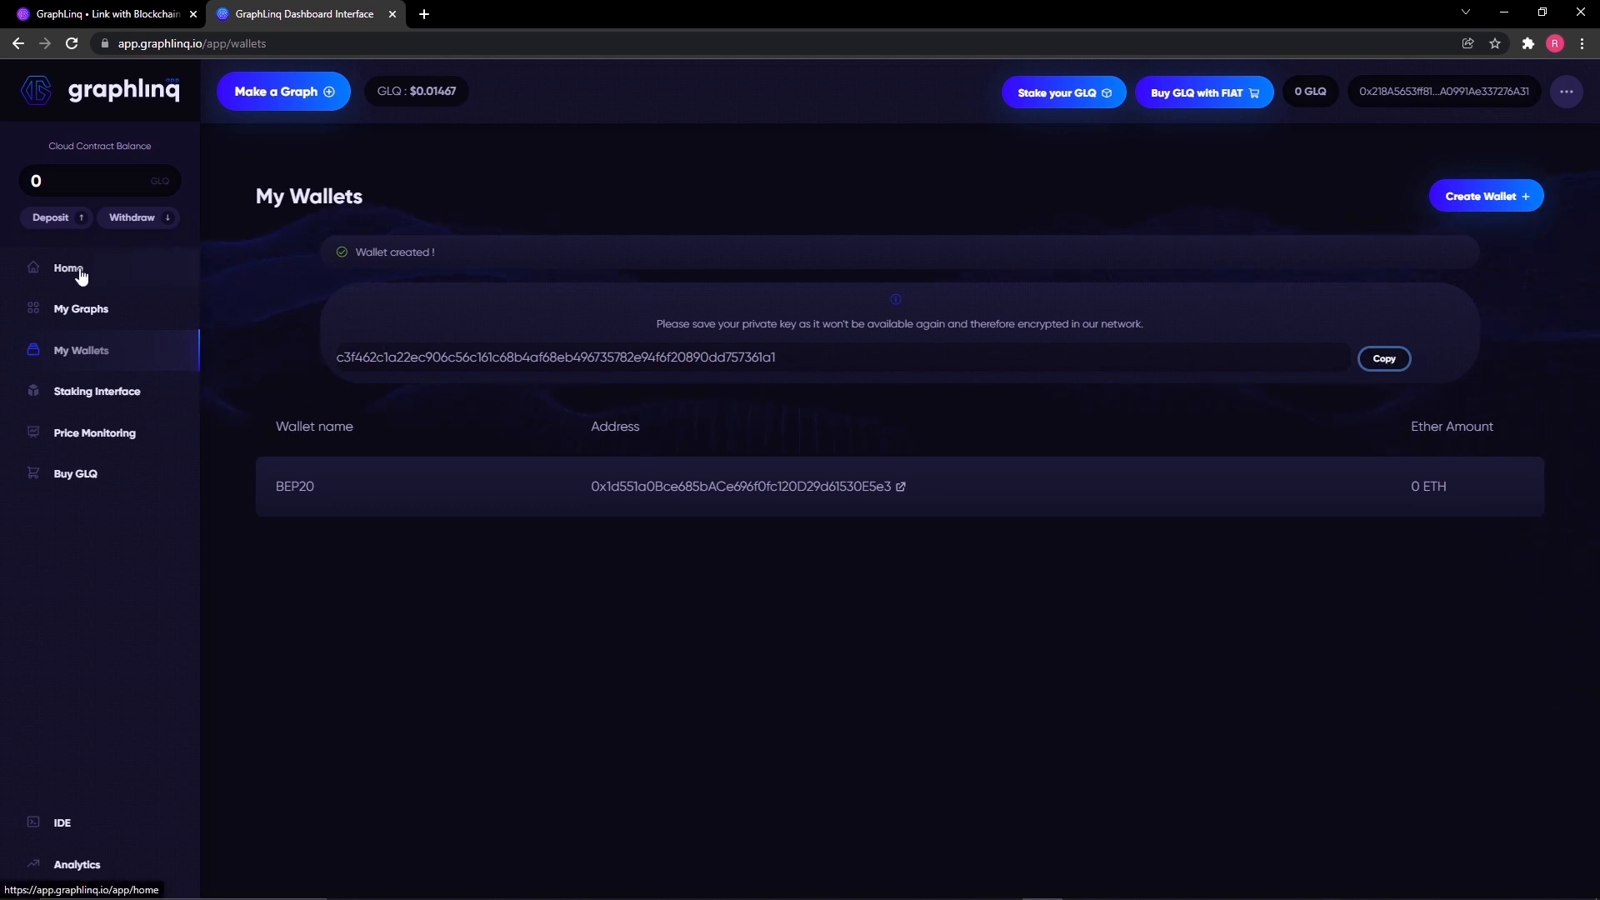
- Name the graph 'BEP20', pick the Deploy BEP20 Token on BSC Network template, and continue
click(68, 268)
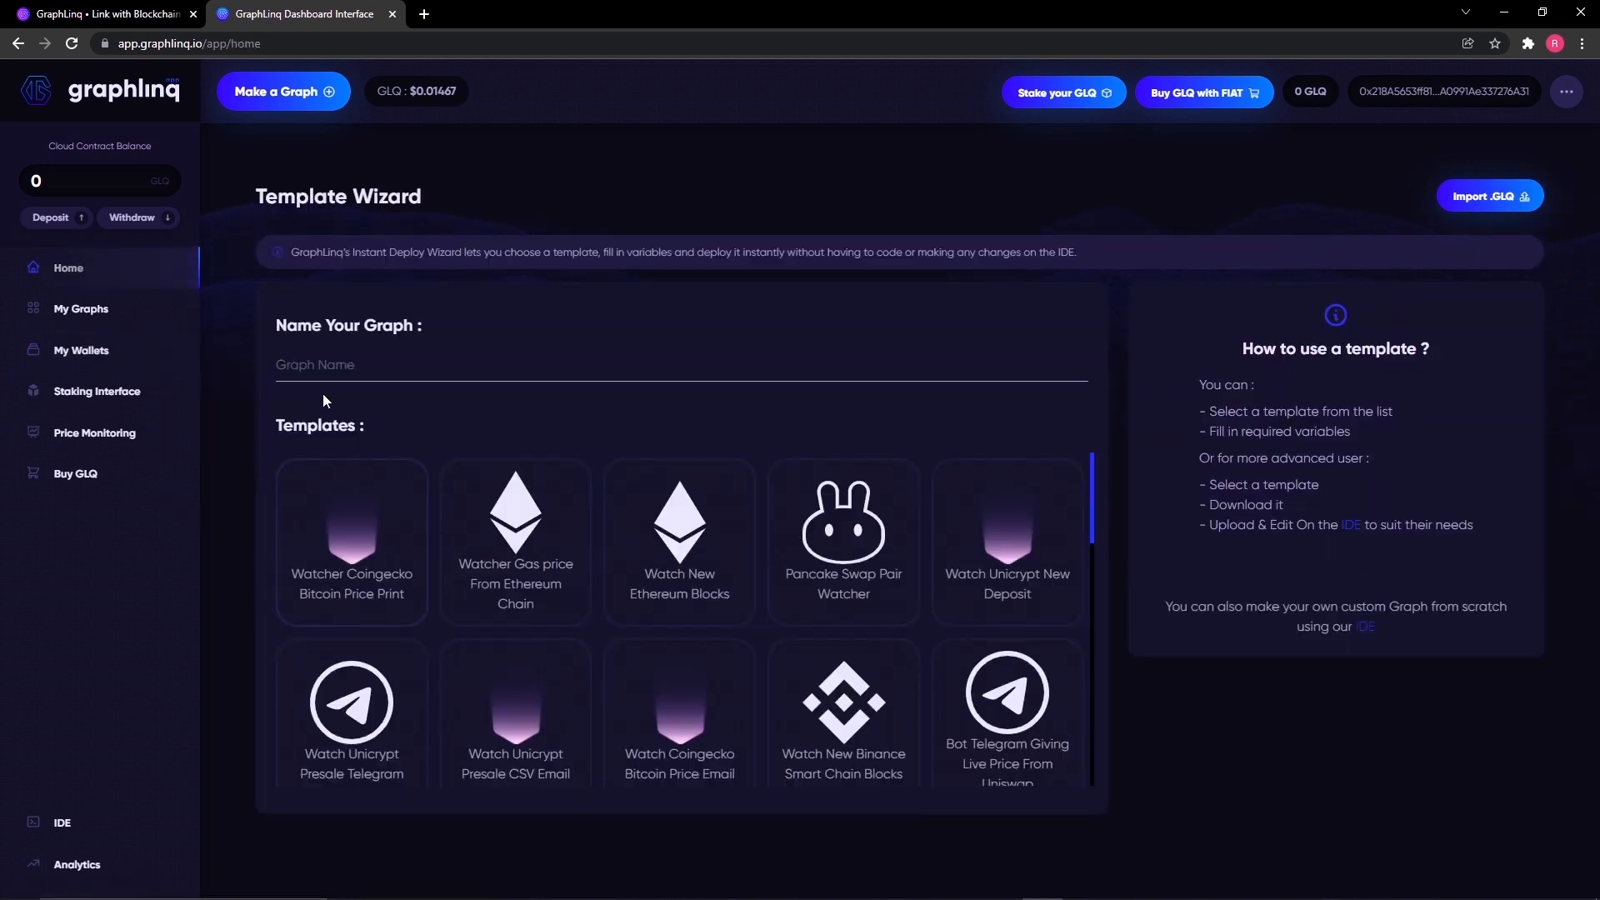
text(BE)
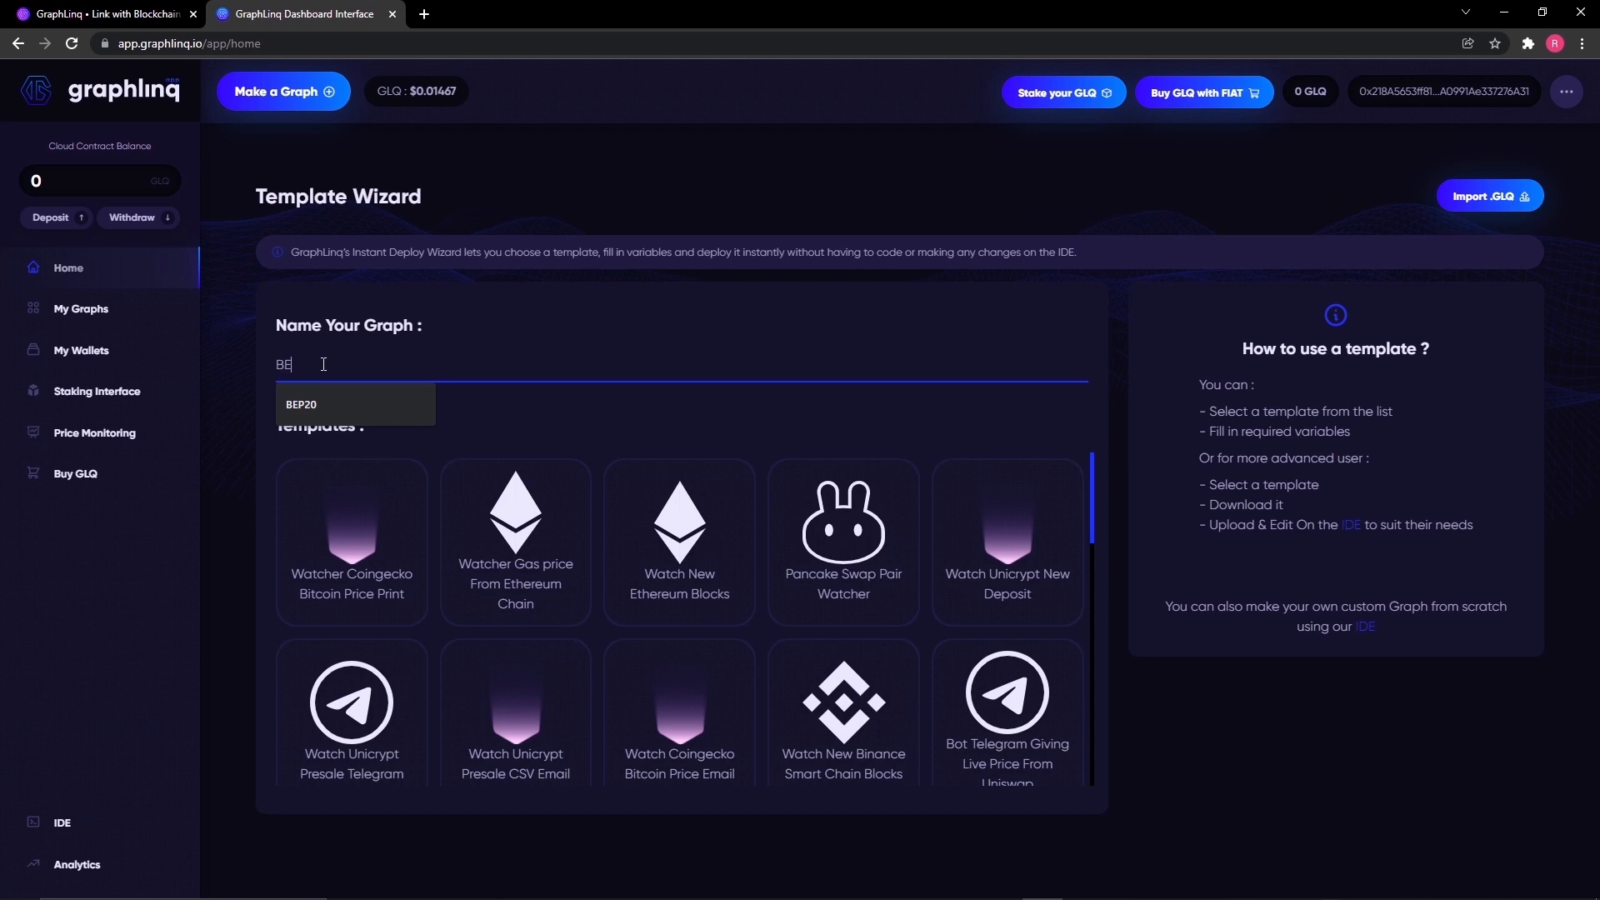
click(300, 404)
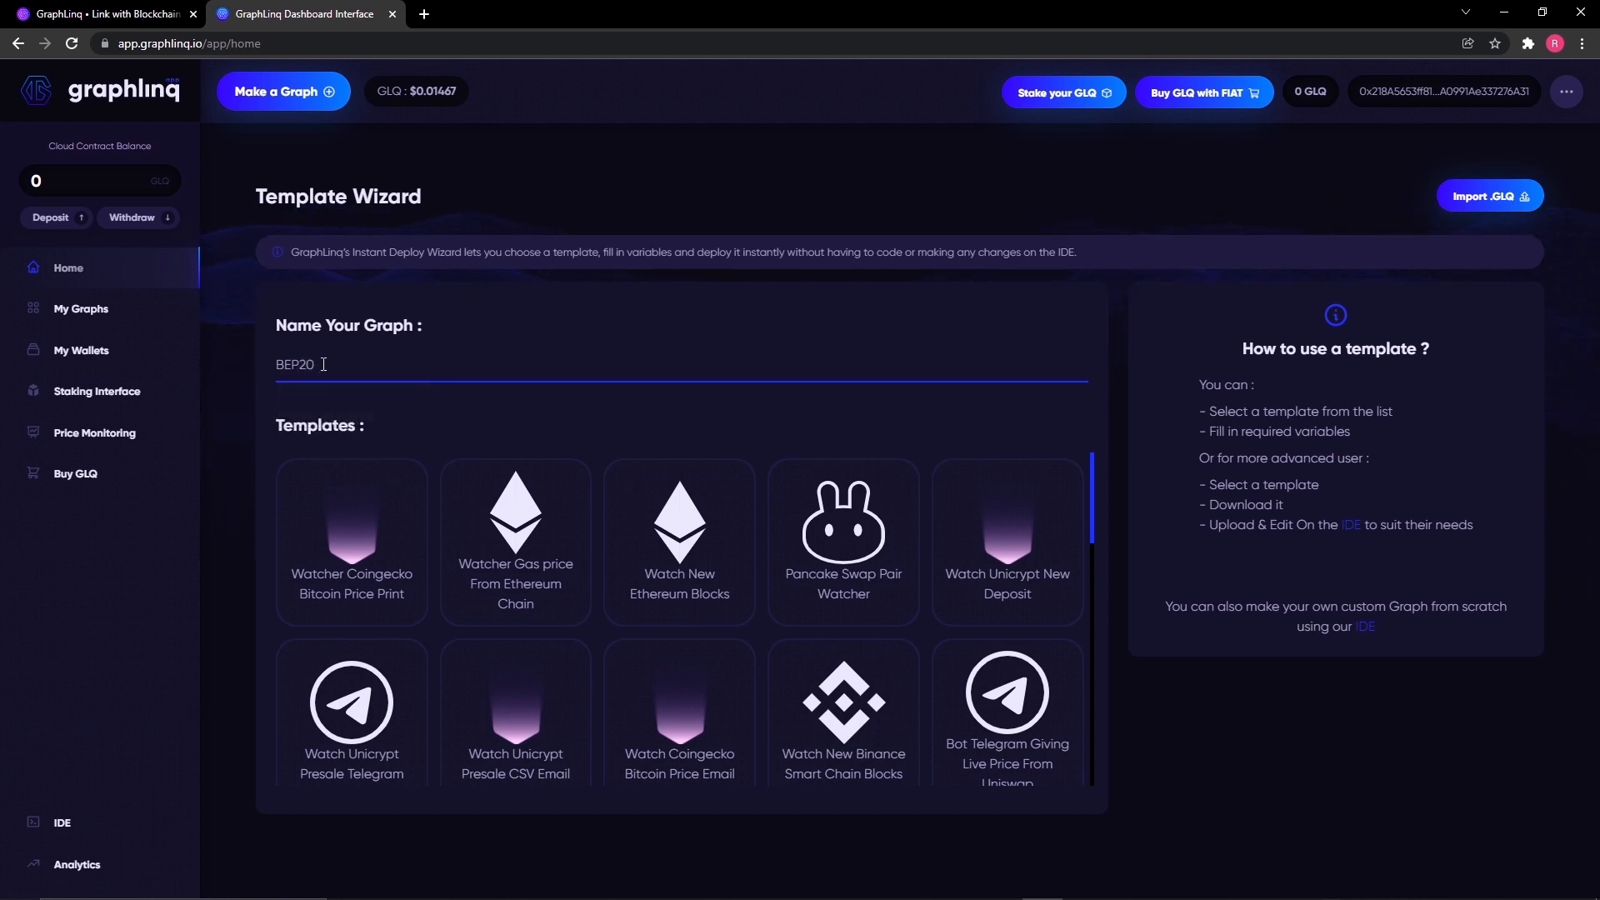
scroll(down, 3)
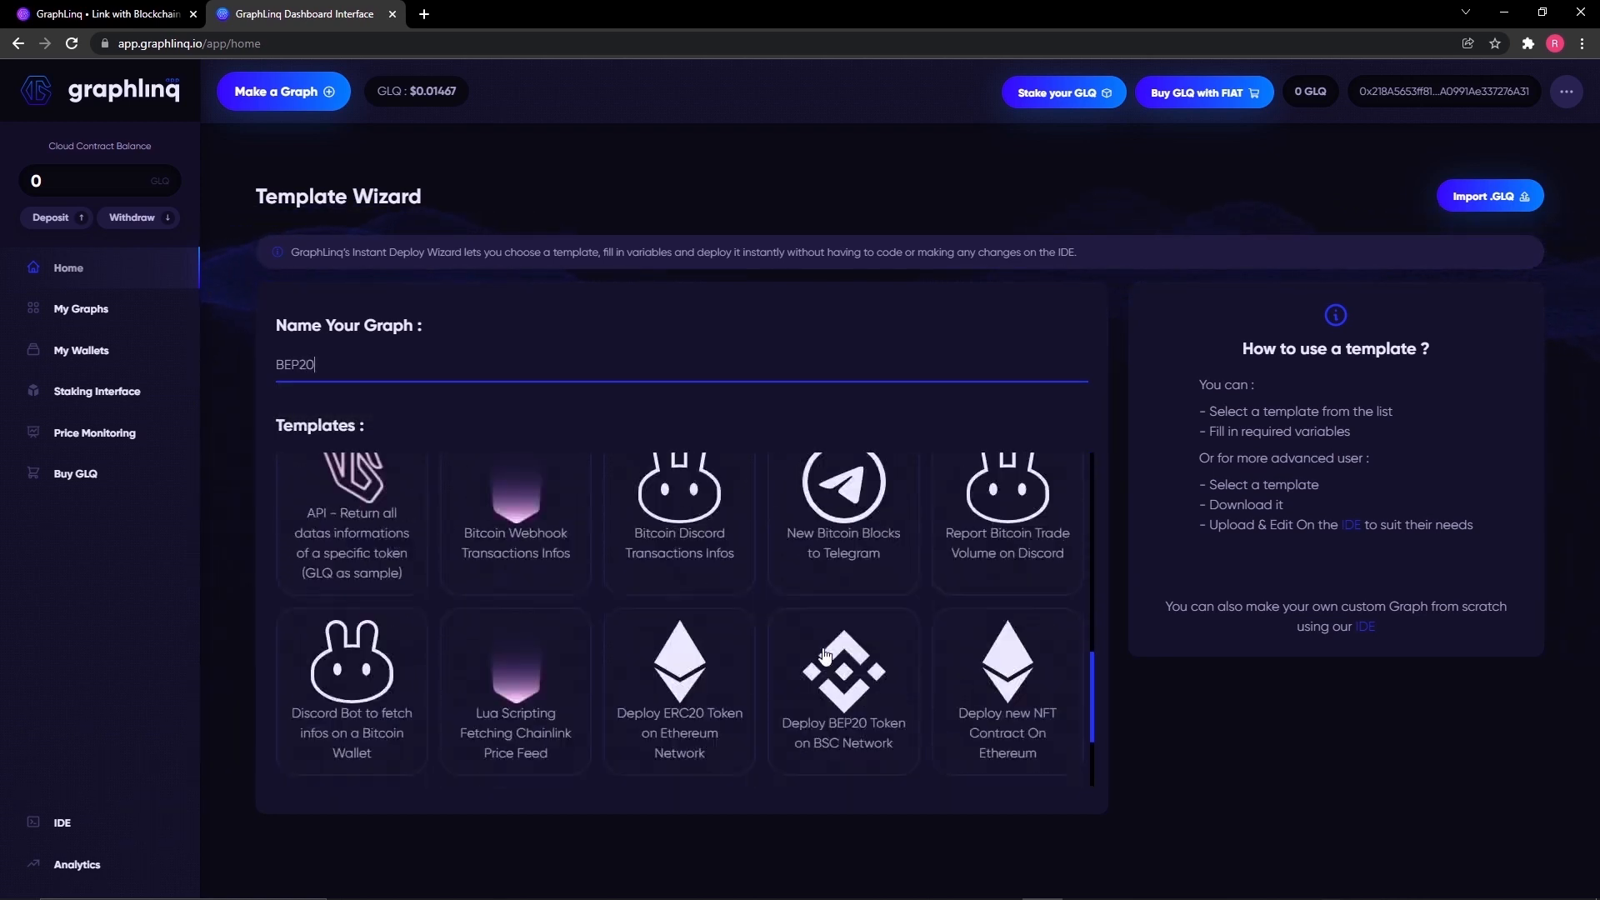
scroll(down, 3)
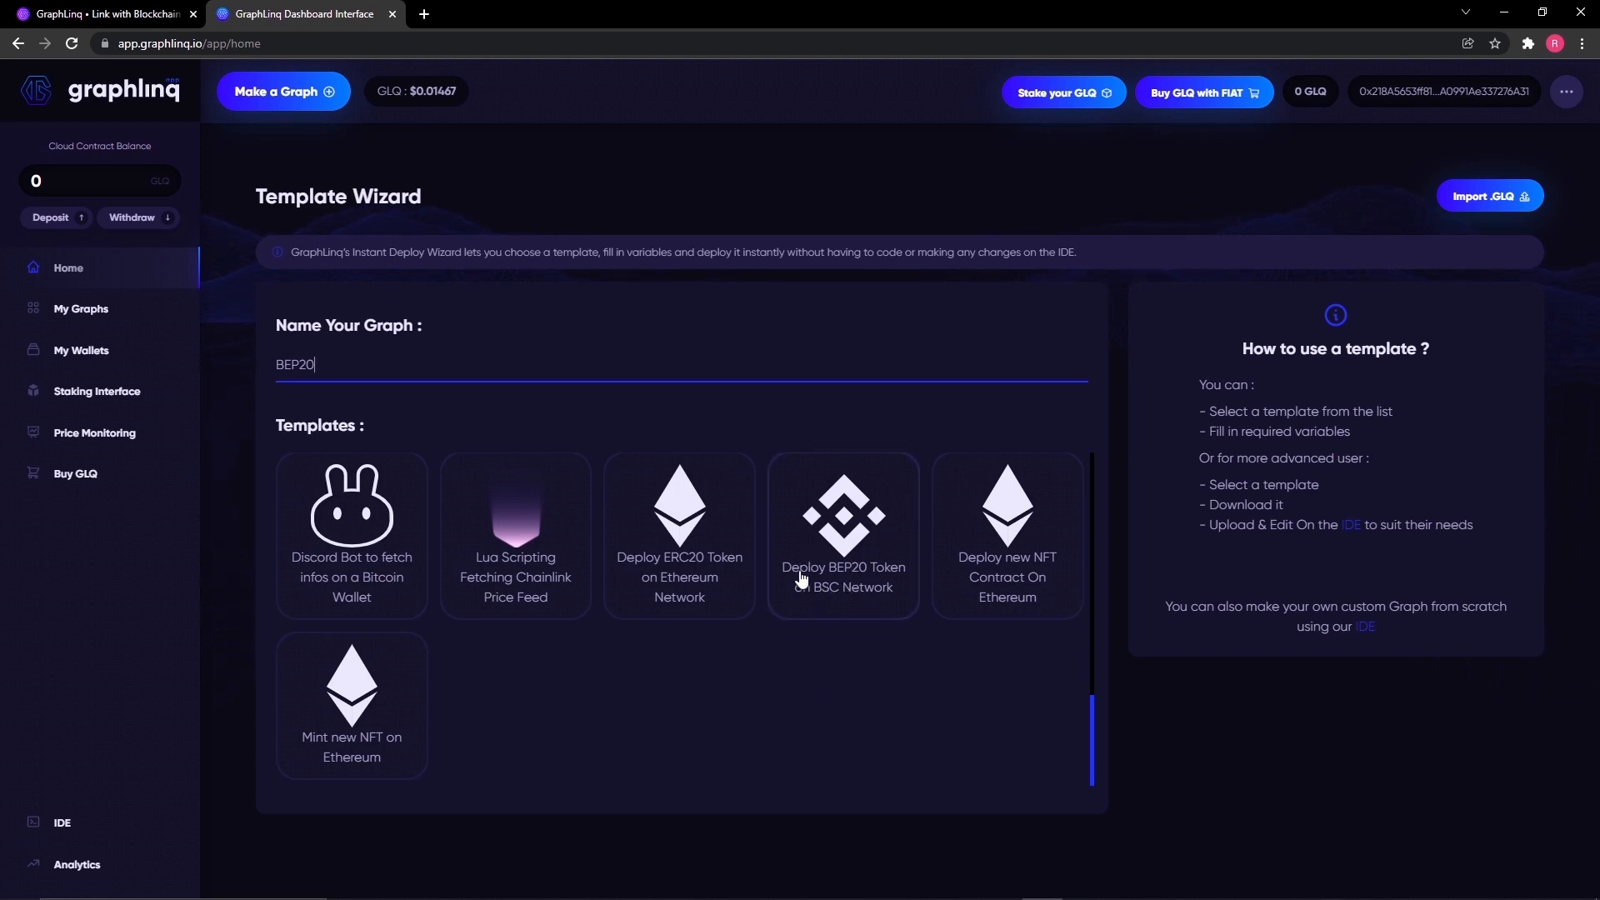
click(841, 531)
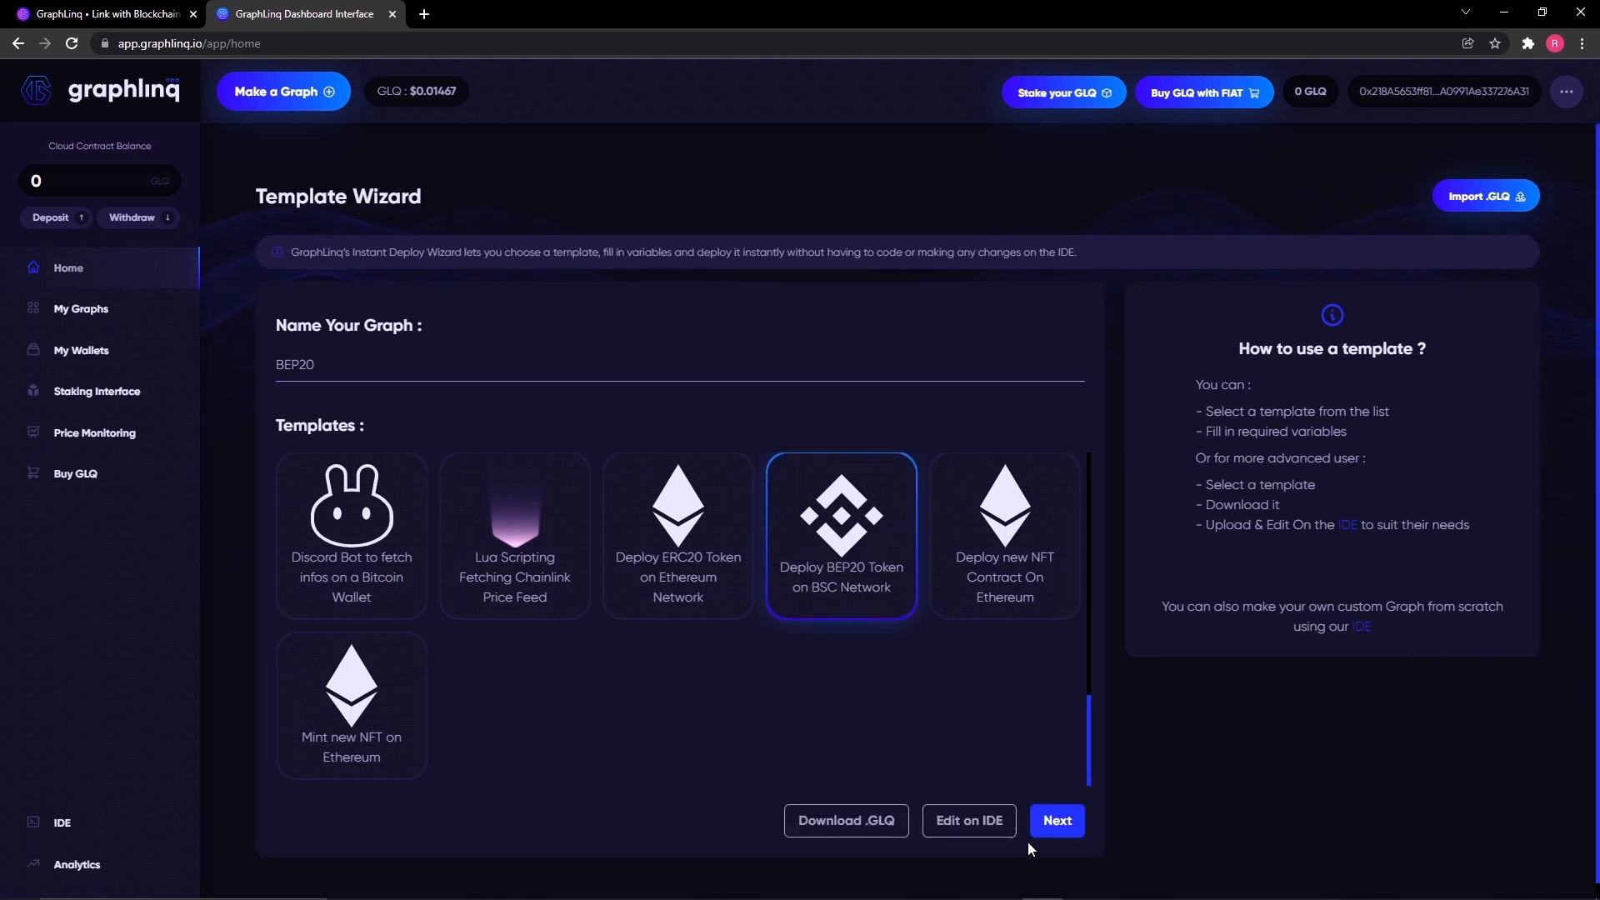
click(1055, 819)
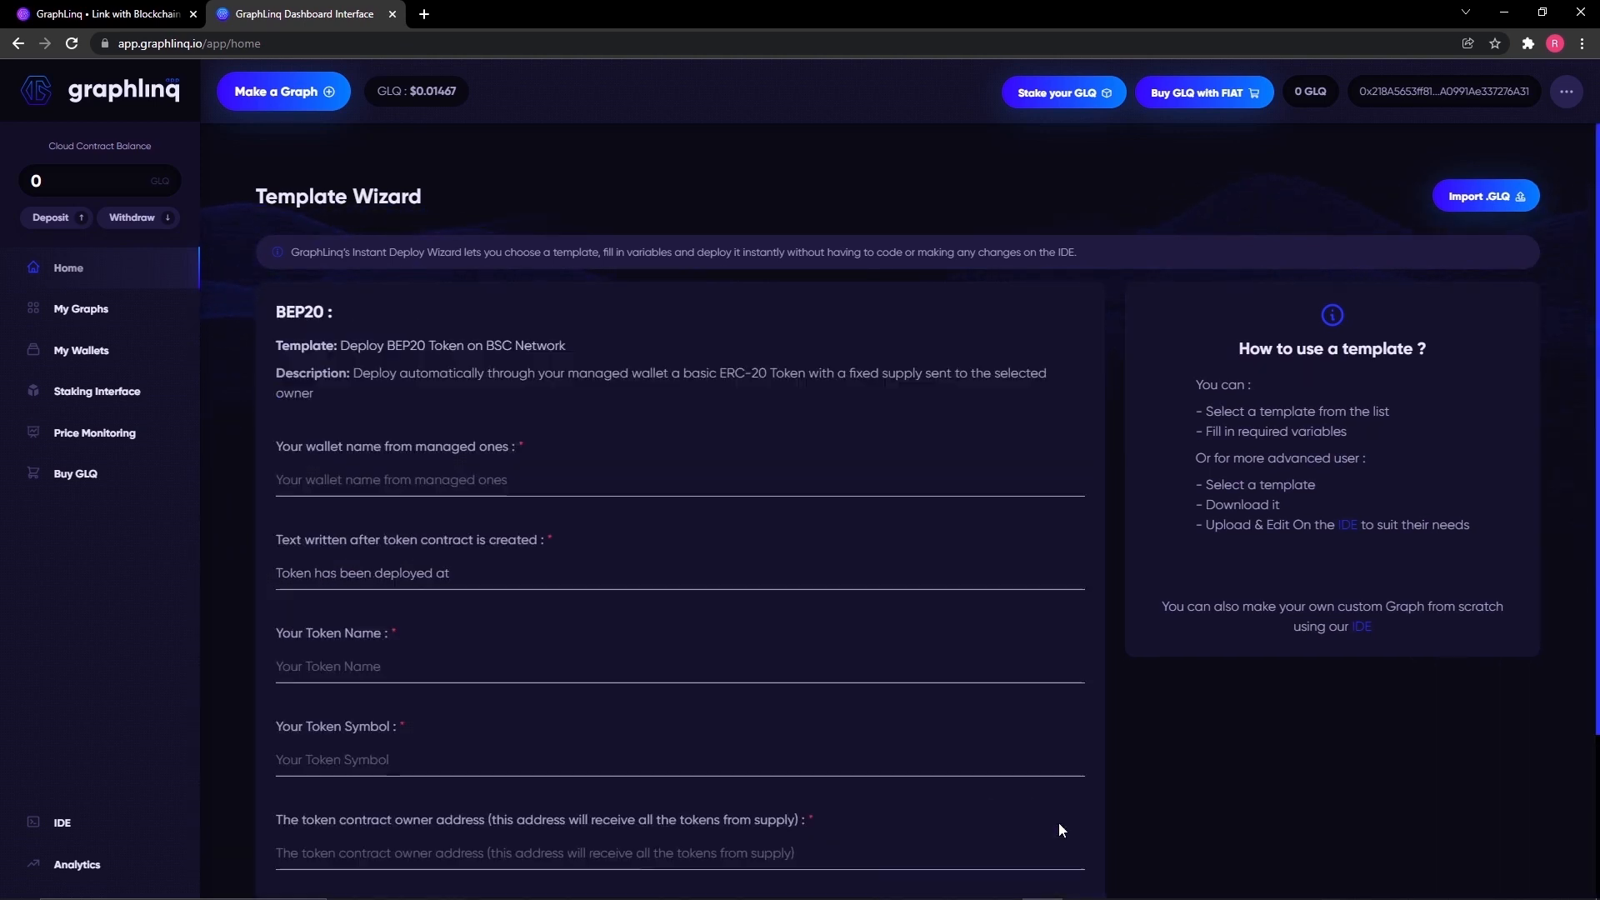
- Enter 'BEP20' as the managed wallet to deploy from
click(678, 480)
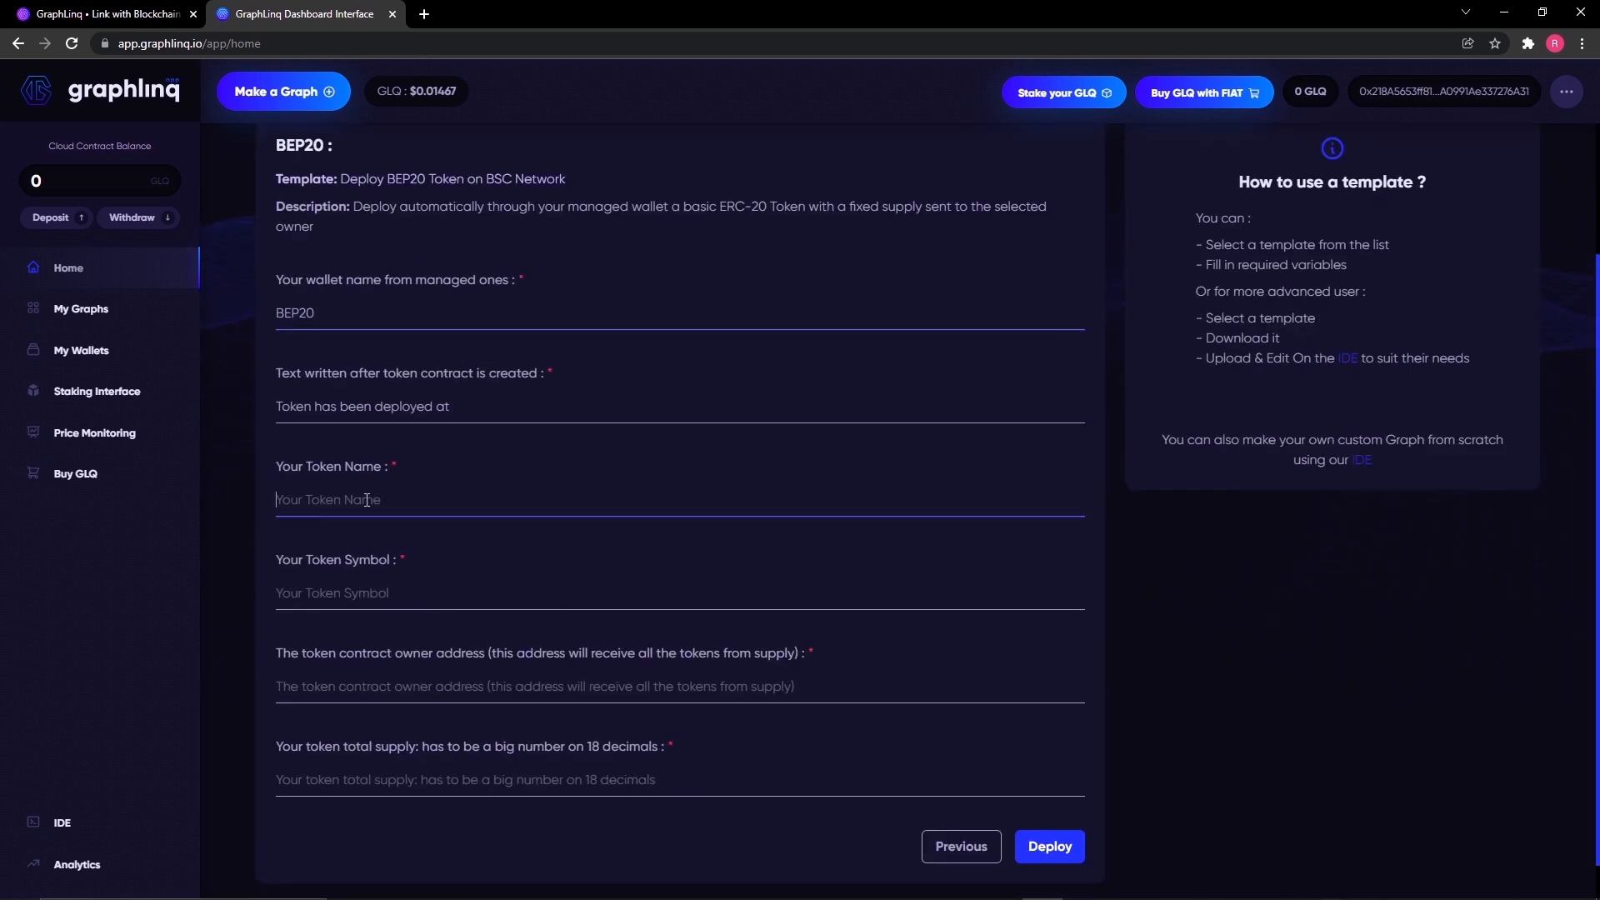
text(BEP20)
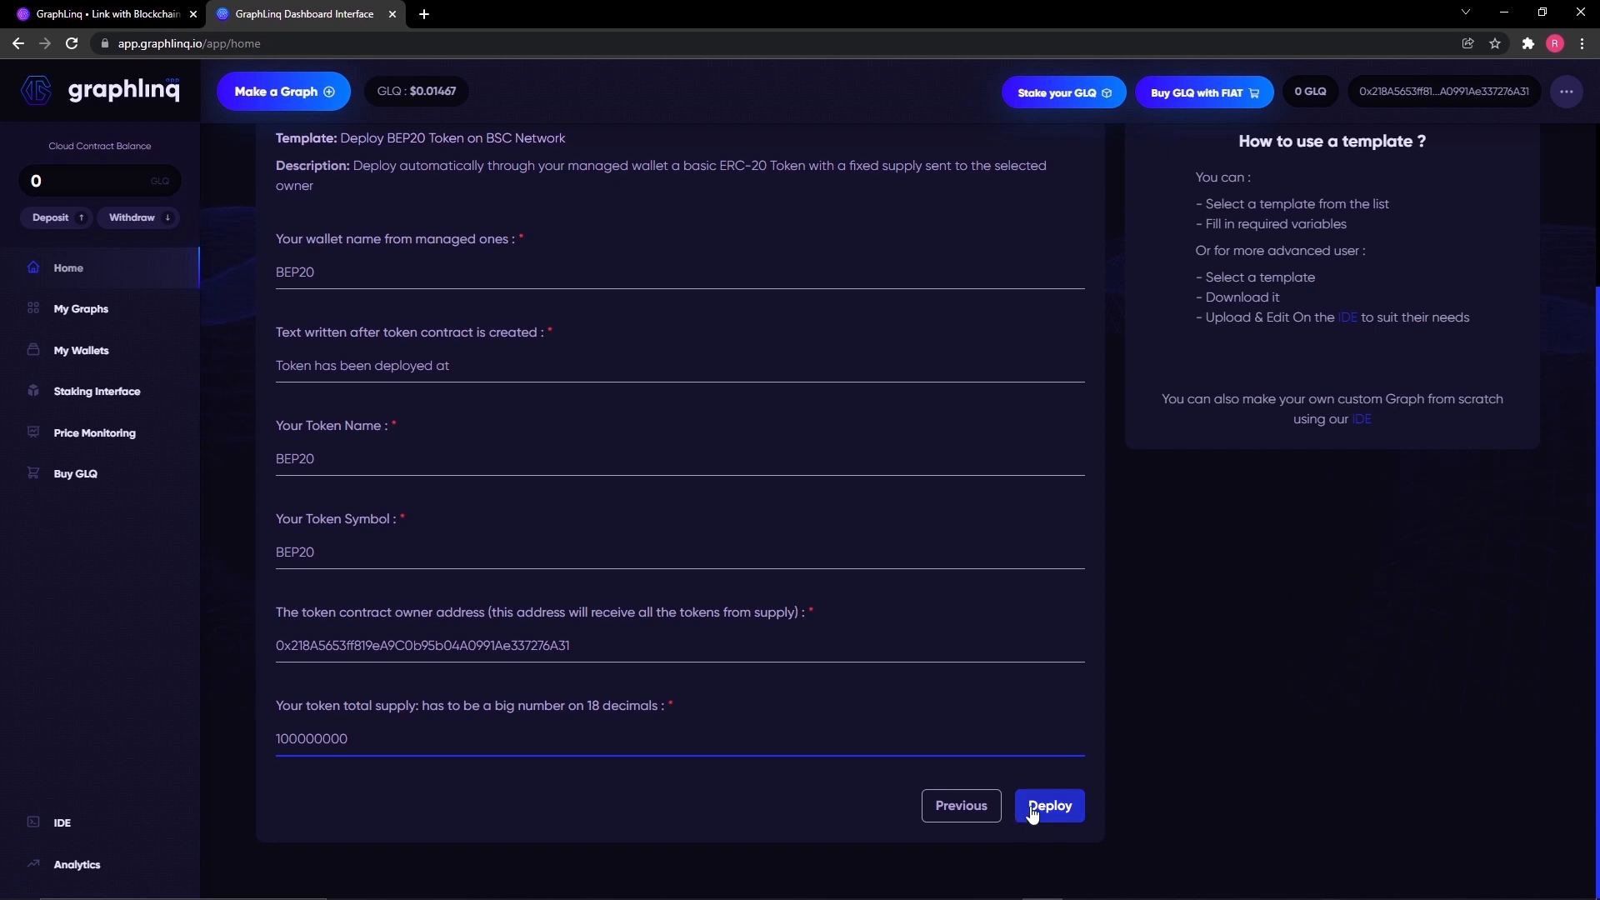
mouse_move(1057, 768)
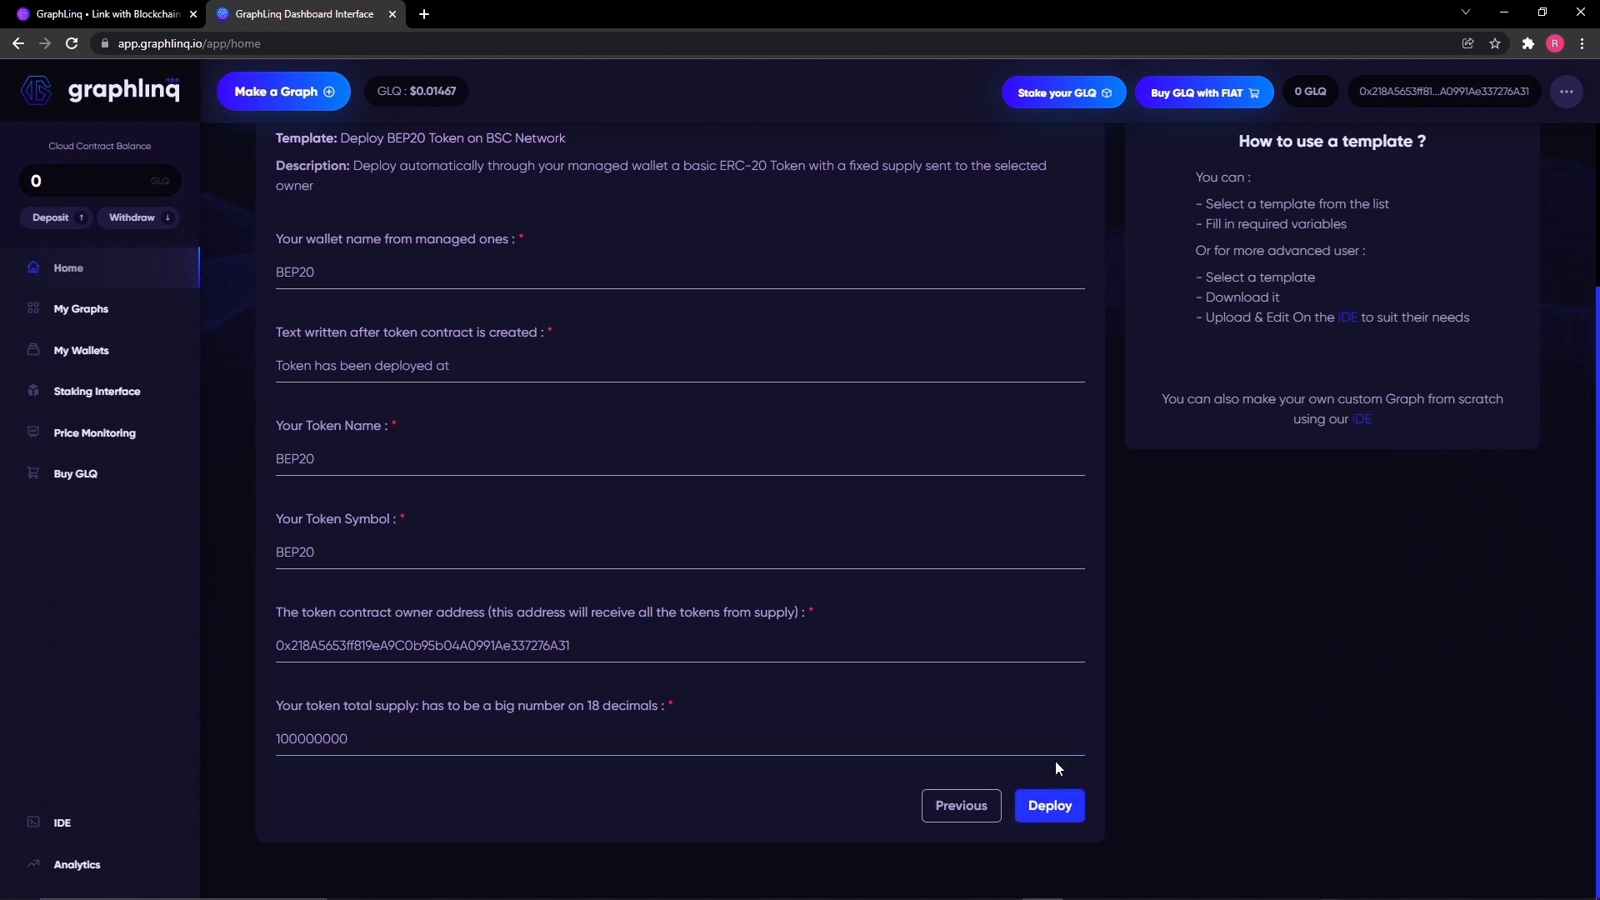
- Deploy the BEP20 graph and scroll up to the success message and execution hash
click(1048, 805)
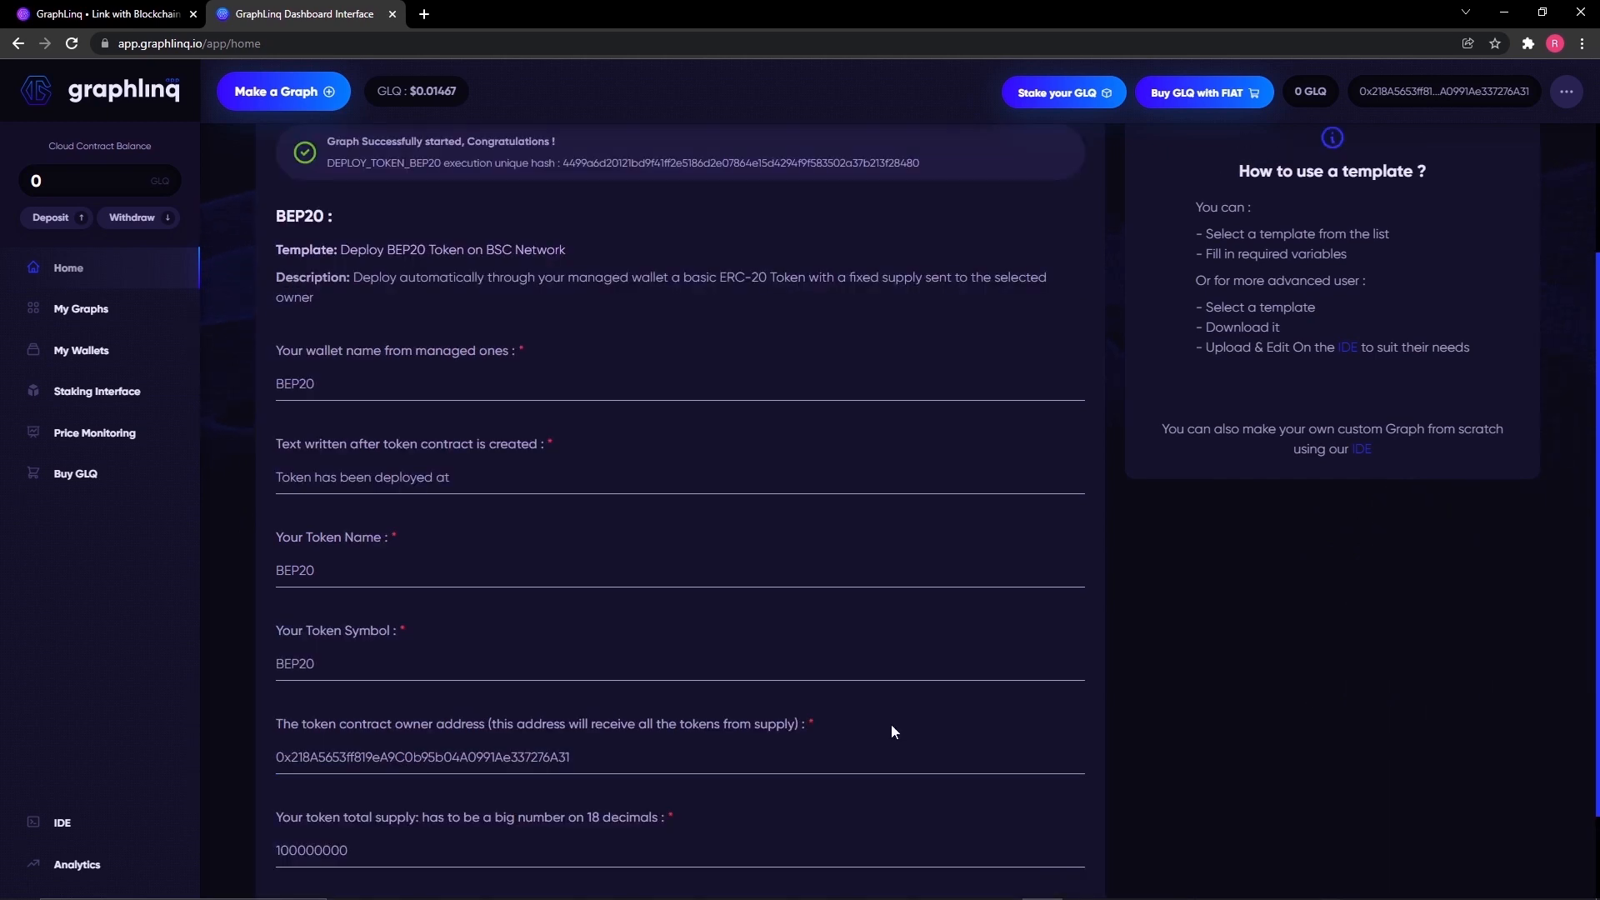
scroll(up, 3)
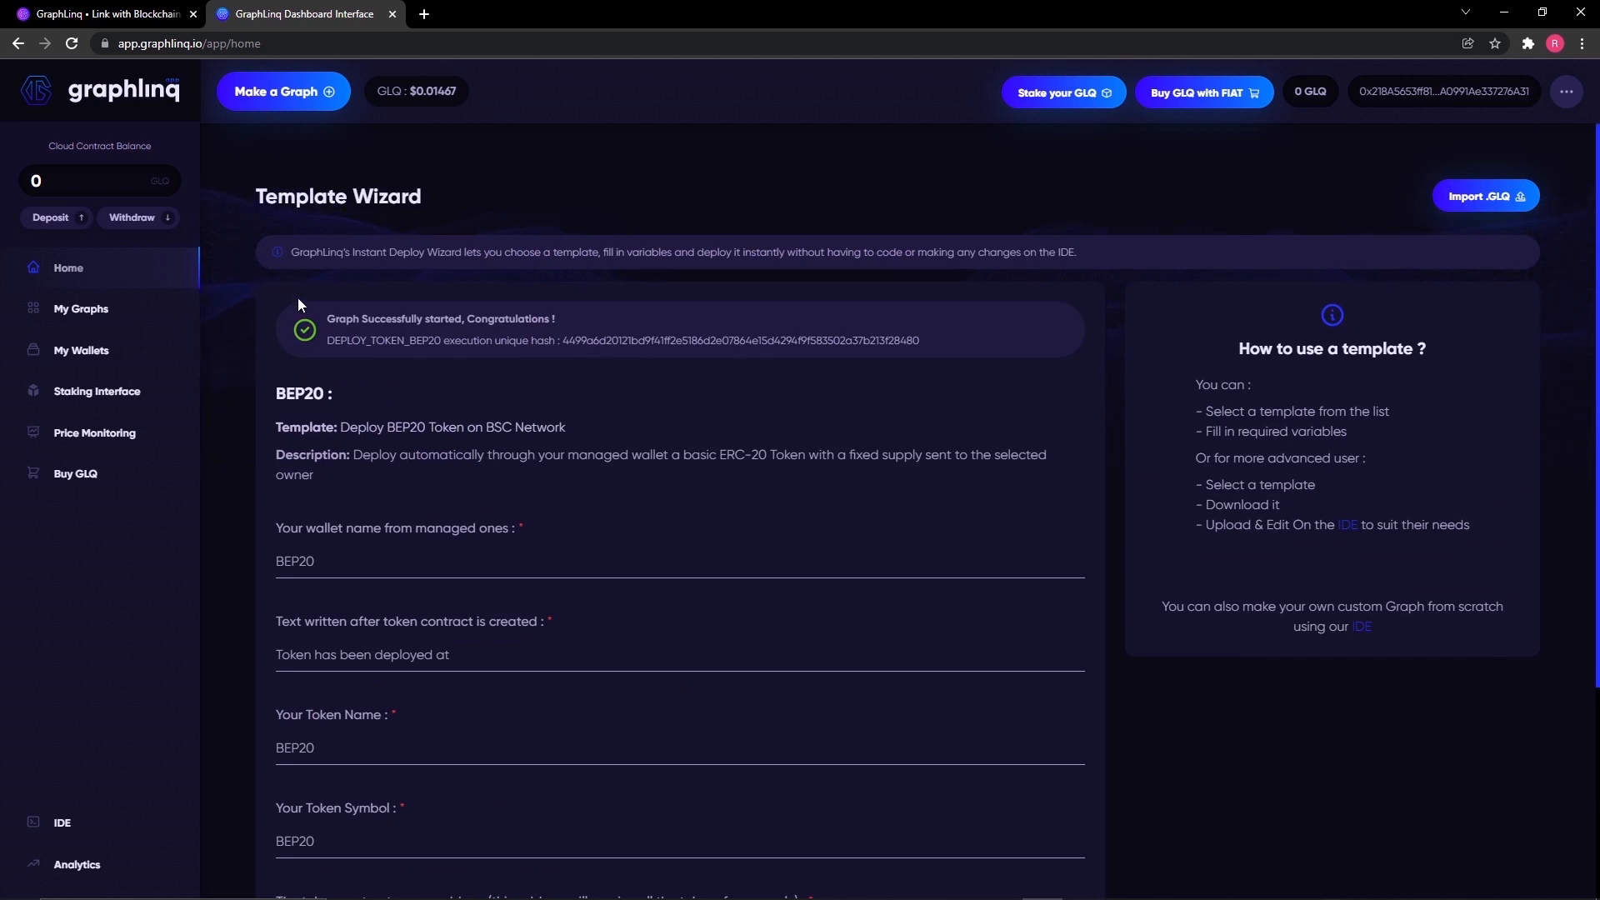
mouse_move(664, 367)
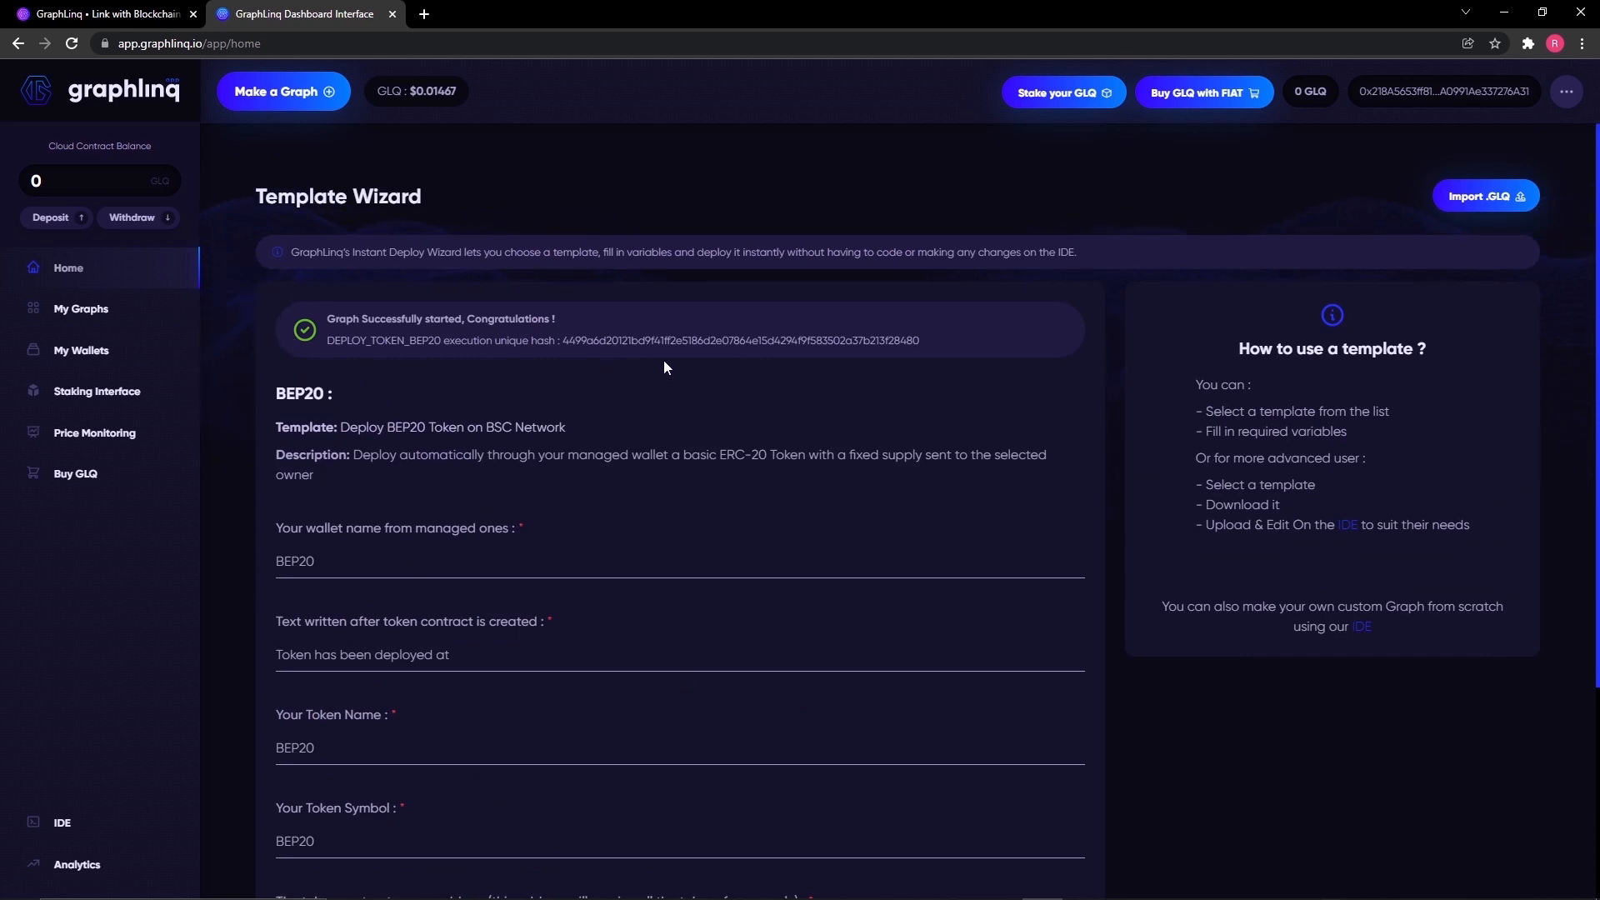
mouse_move(679, 386)
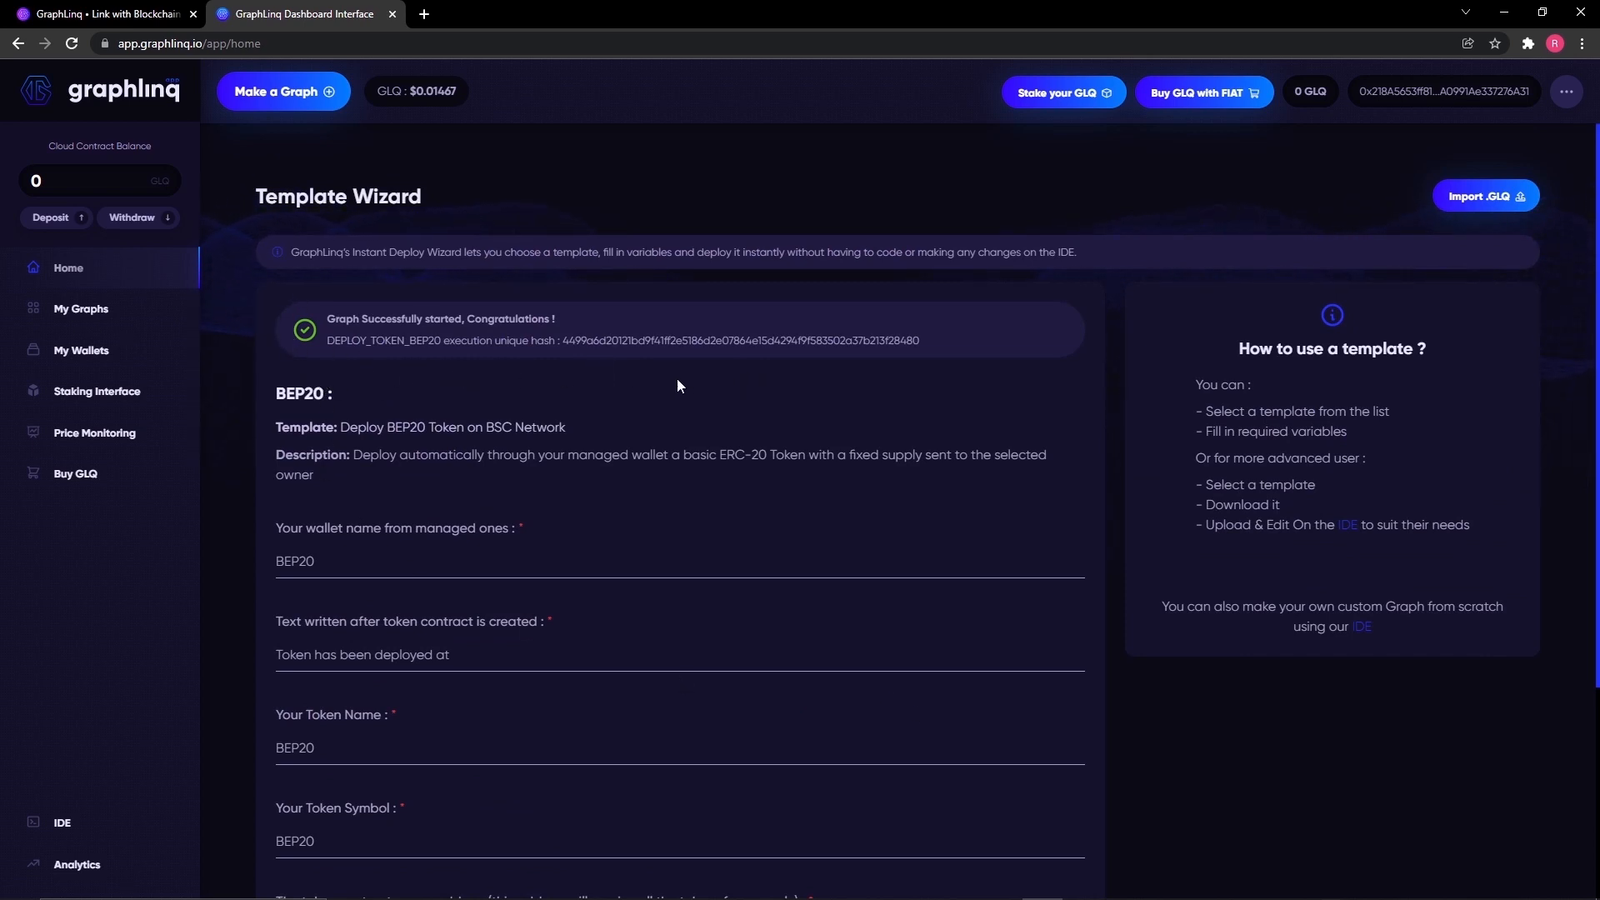
mouse_move(760, 377)
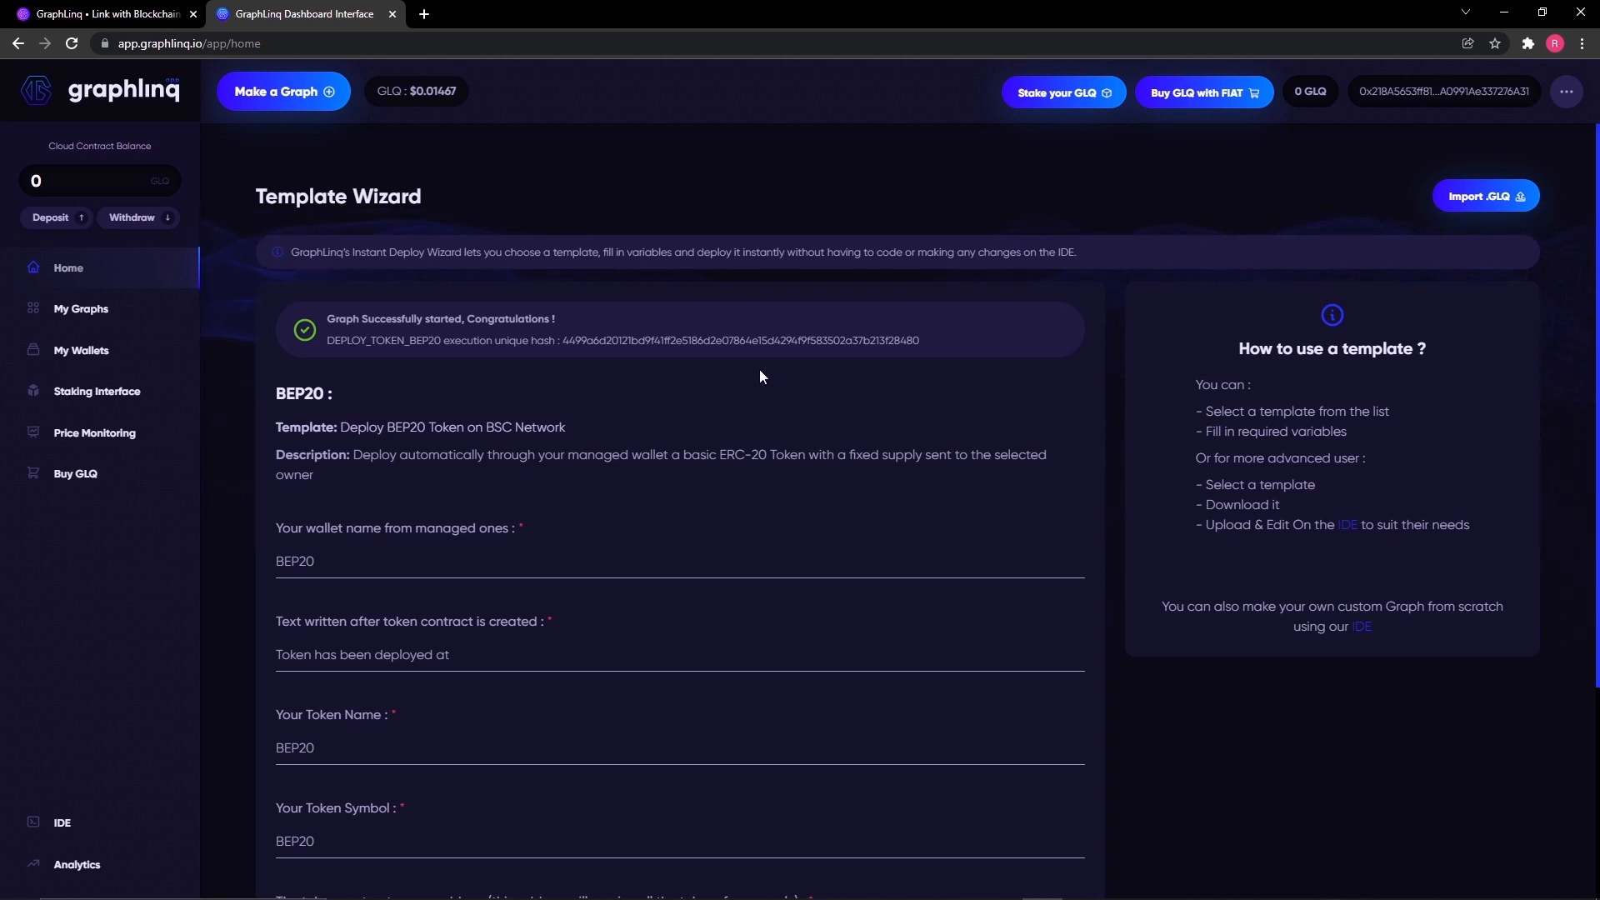